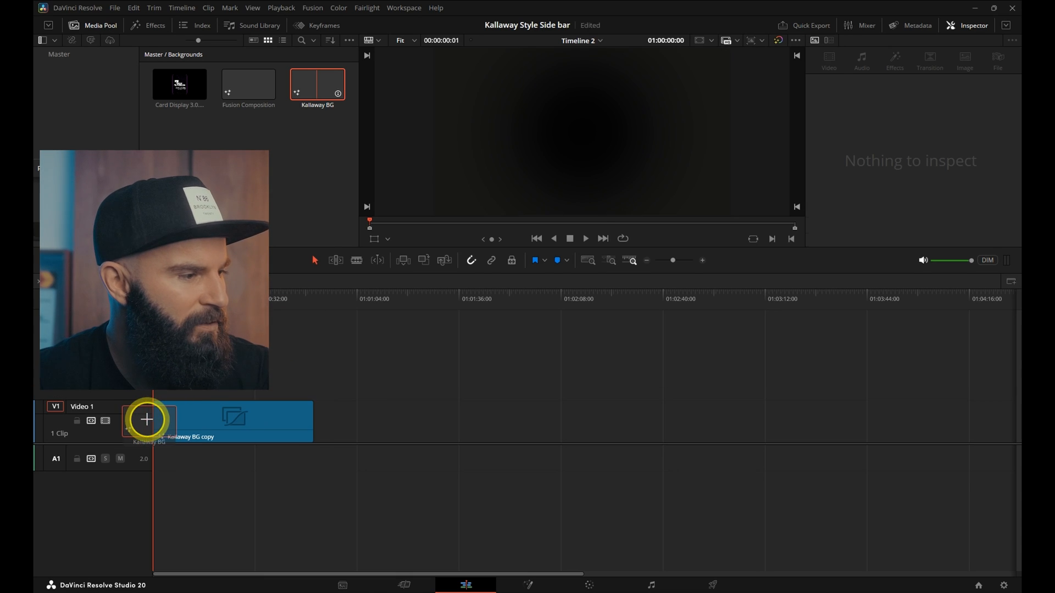
Place the Kallaway BG composition on Video 1 and open it in the Fusion page
{"action": "left_click", "coordinate": [273, 422]}
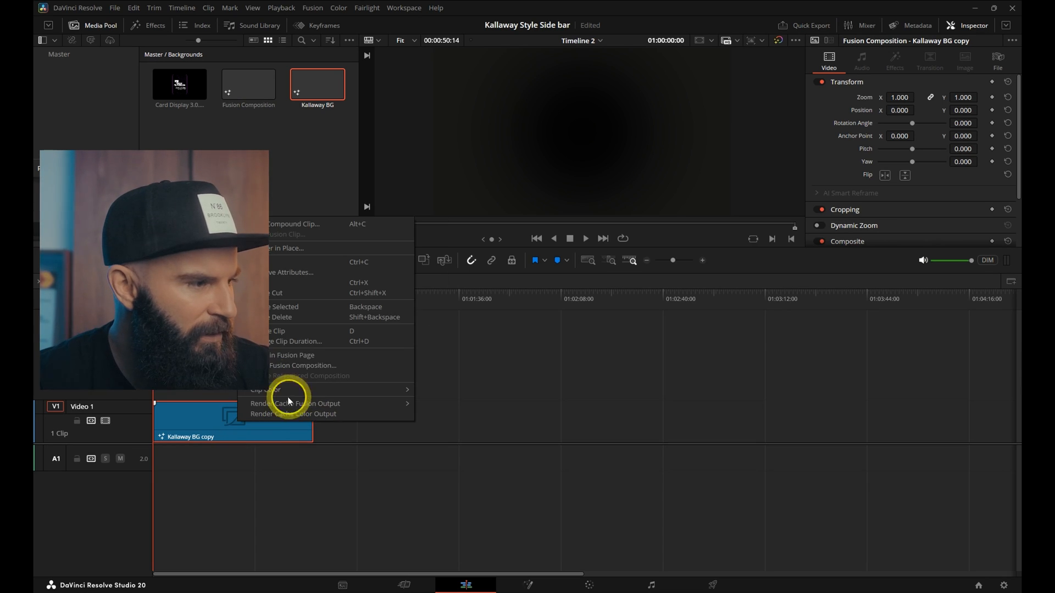
{"action": "left_click", "coordinate": [291, 354]}
{"action": "type", "text": "me"}
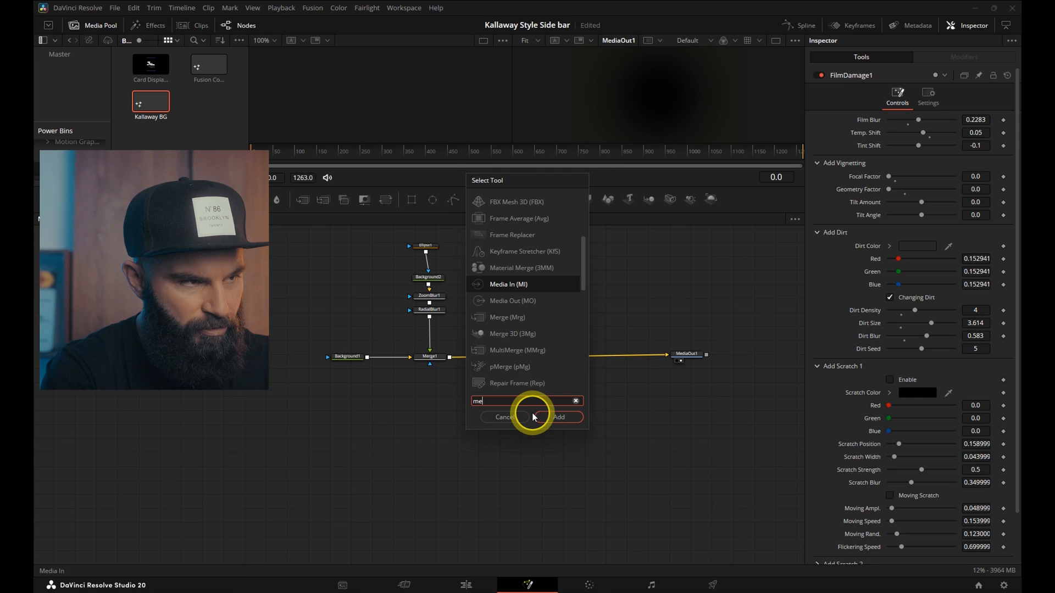
Merge in a pink Background node with a softened ellipse mask in the lower-left corner
{"action": "left_click", "coordinate": [559, 417]}
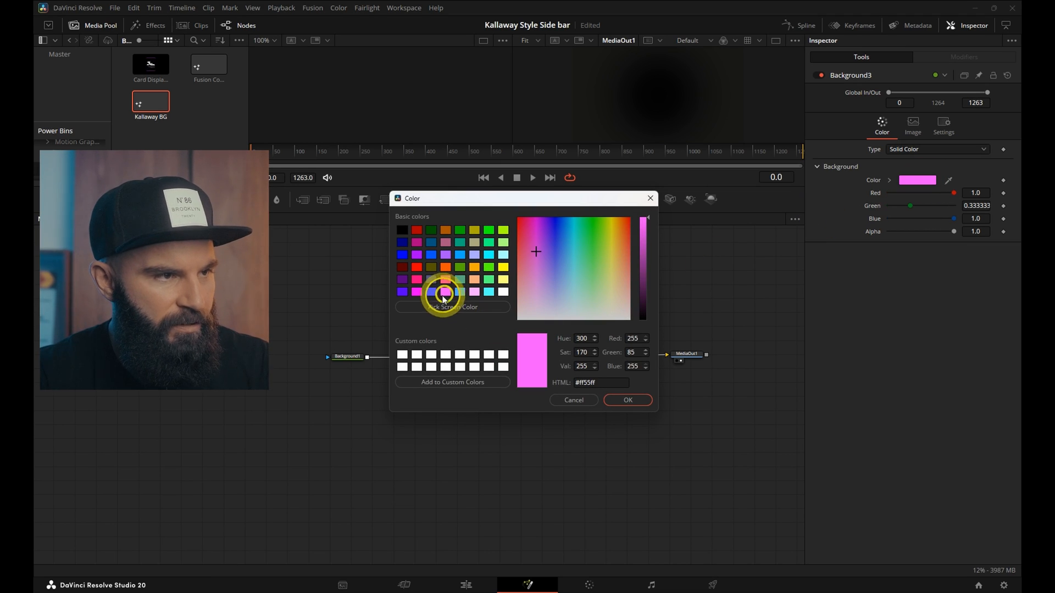
{"action": "left_click", "coordinate": [626, 399]}
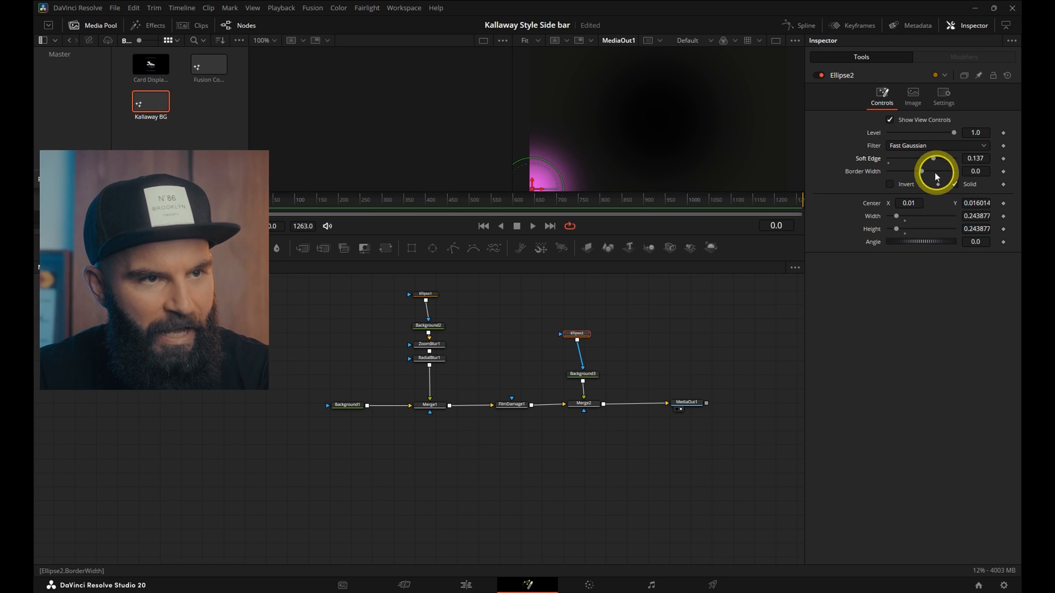
{"action": "left_click", "coordinate": [582, 350]}
{"action": "type", "text": "s"}
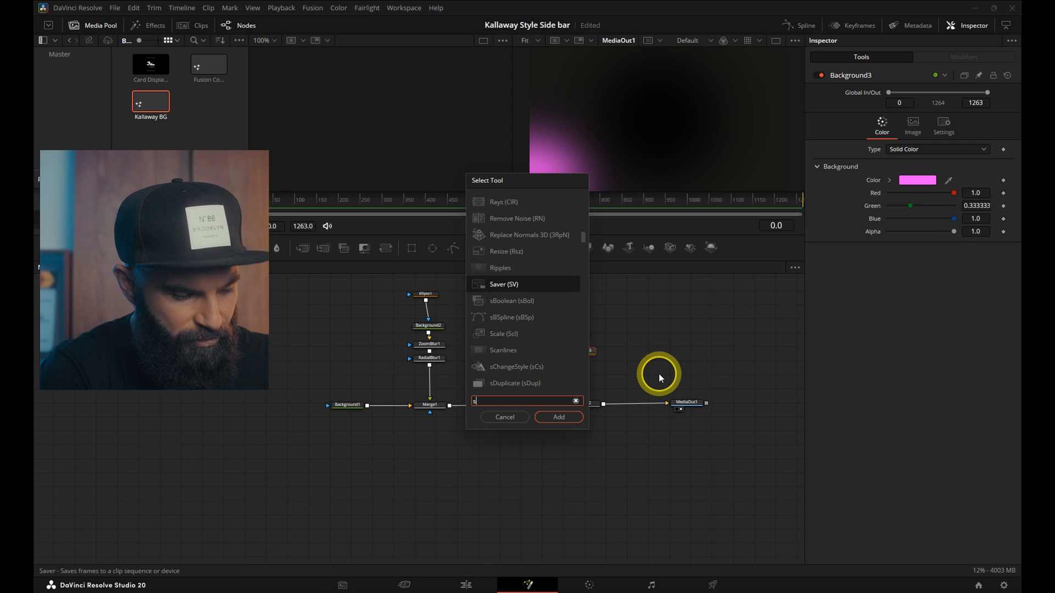
Add Soft Glow to the pink corner, enlarge the glow, then return to the Edit page
{"action": "left_click", "coordinate": [558, 417]}
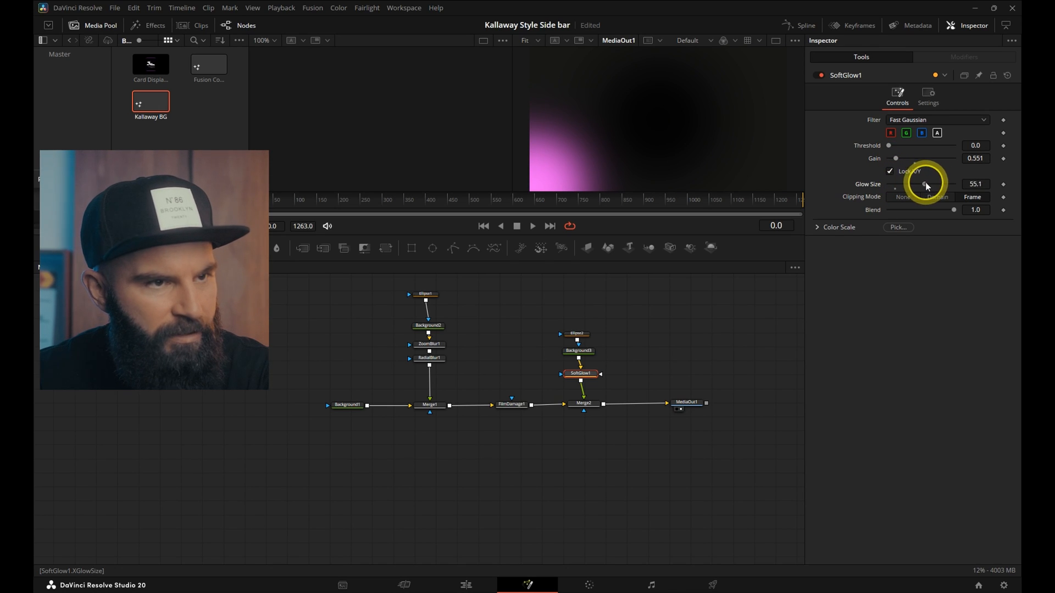
{"action": "left_click", "coordinate": [577, 336]}
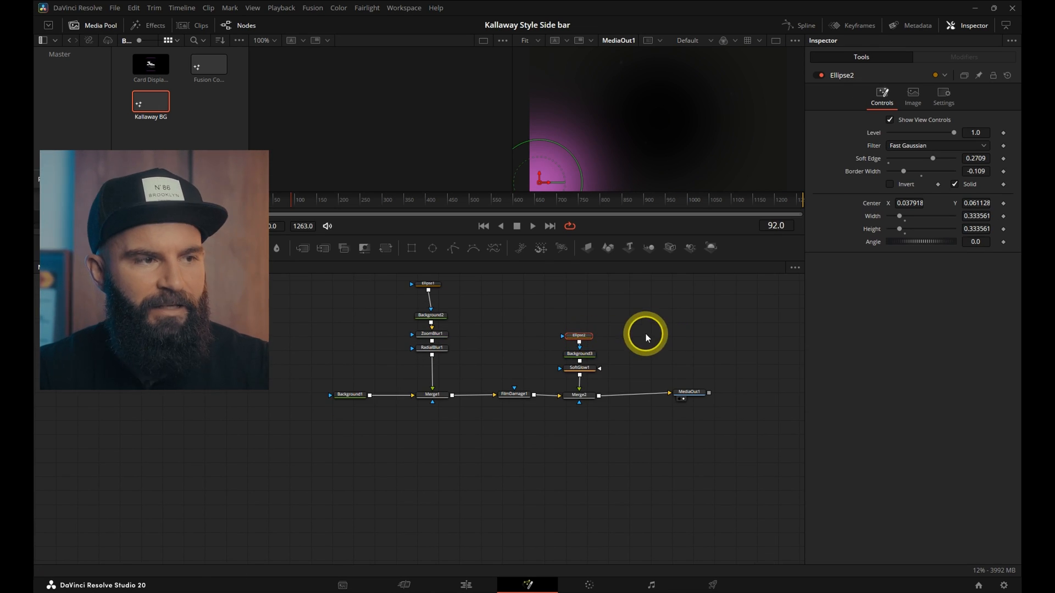
{"action": "left_click", "coordinate": [578, 367]}
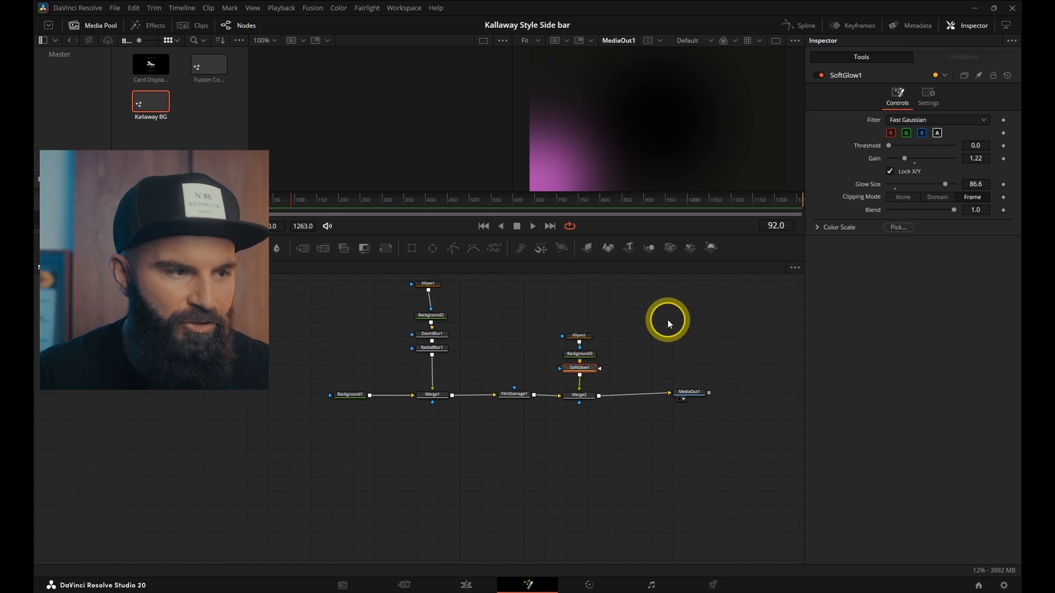
{"action": "left_click", "coordinate": [577, 336]}
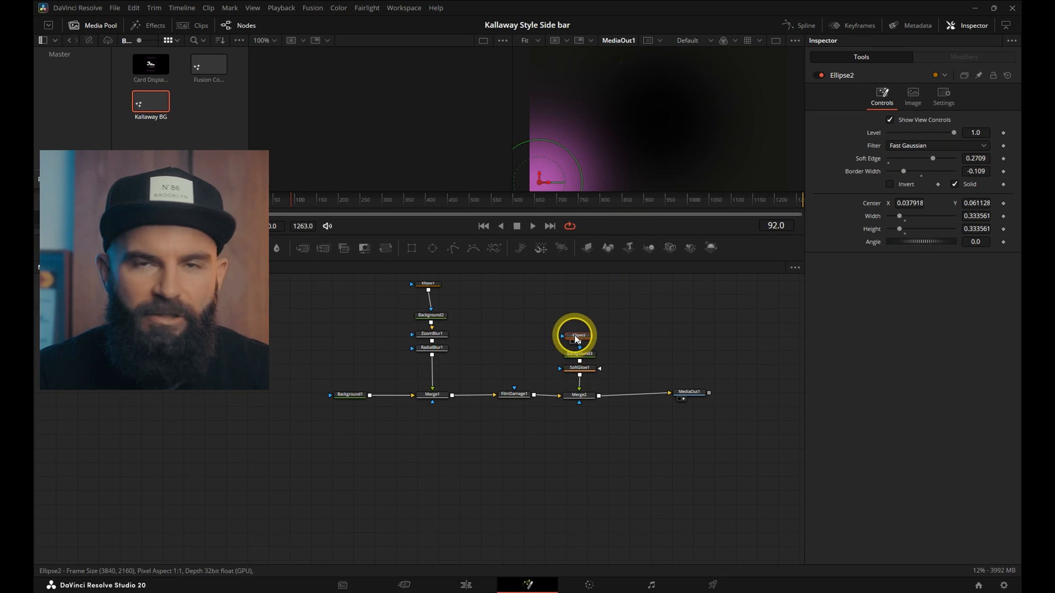
{"action": "left_click", "coordinate": [470, 584]}
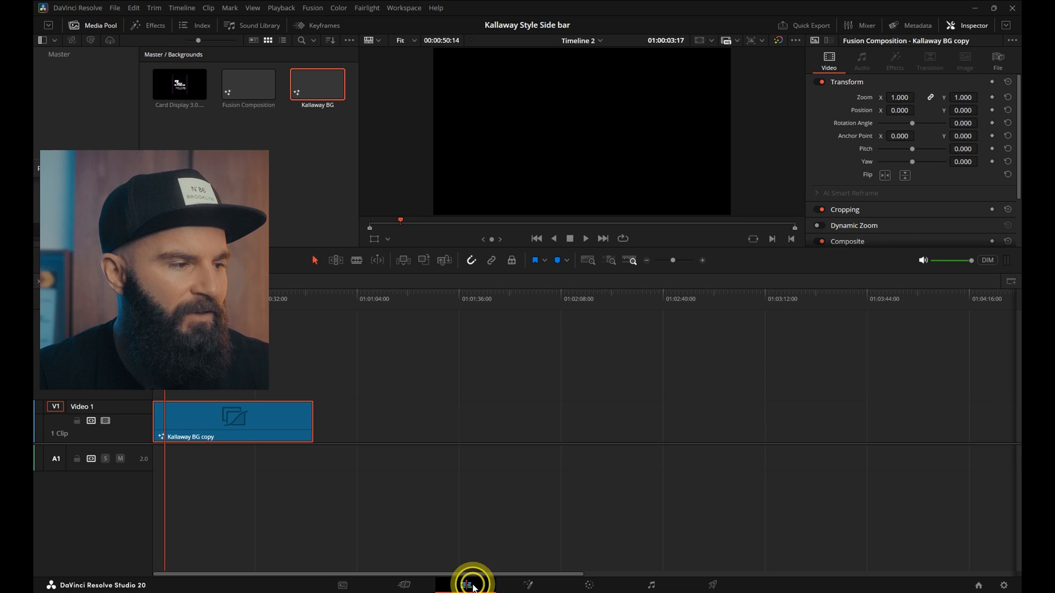
Stack a Fusion Composition above Video 1, matched to its length, and open it in Fusion
{"action": "left_click", "coordinate": [155, 24]}
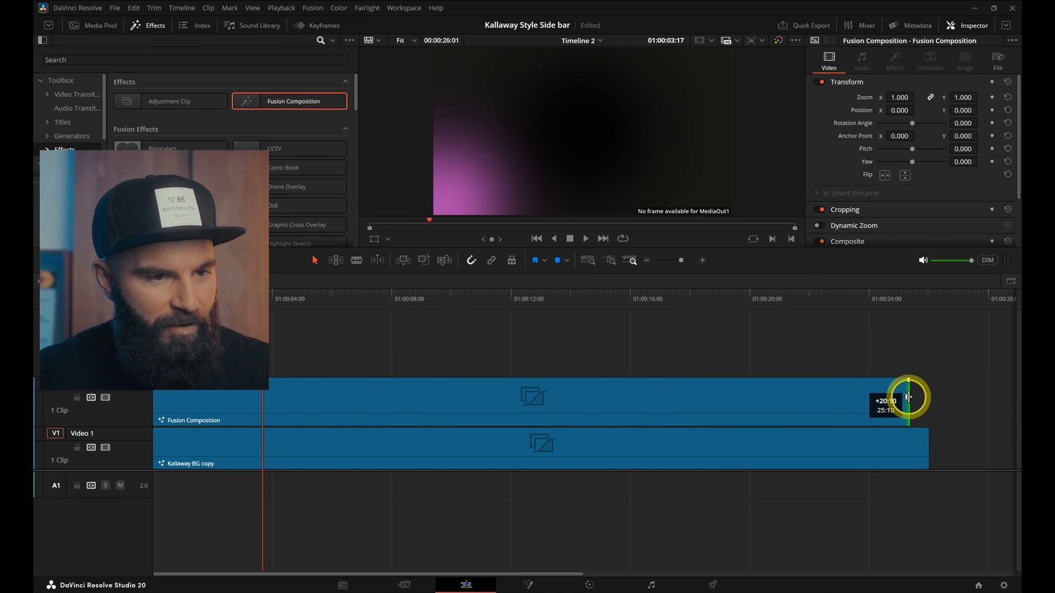
{"action": "right_click", "coordinate": [532, 397]}
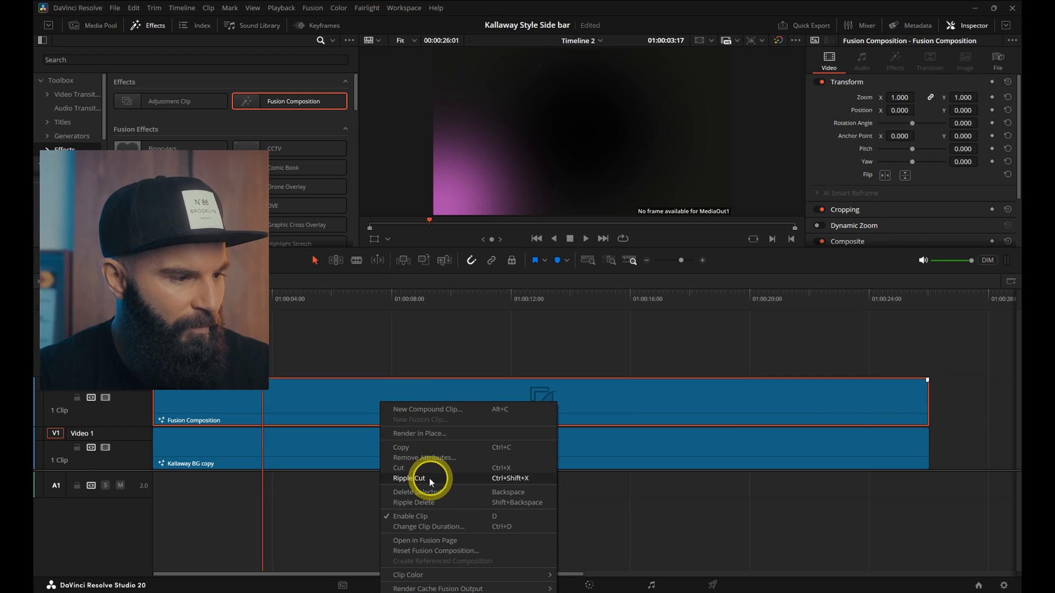
{"action": "left_click", "coordinate": [425, 540]}
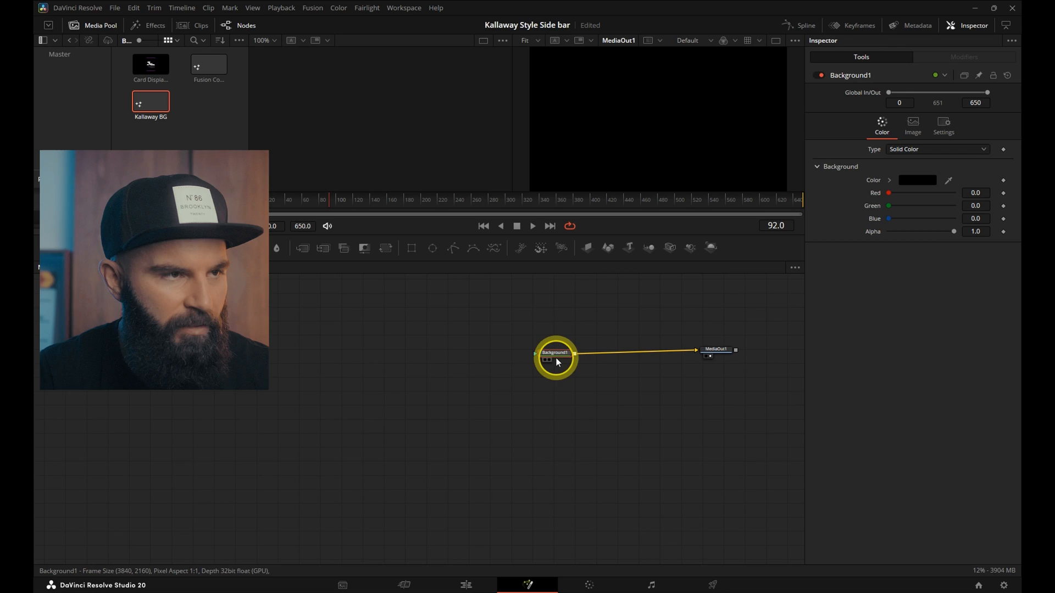
Set the Background1 node's type to Gradient with a Radial gradient shape
{"action": "left_click", "coordinate": [916, 181]}
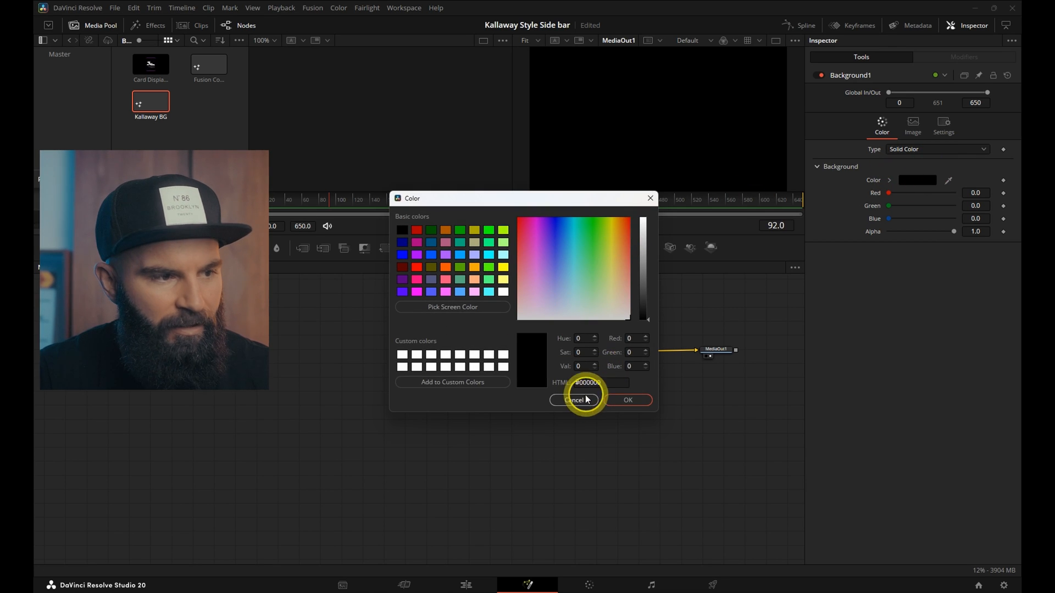
{"action": "left_click", "coordinate": [573, 400]}
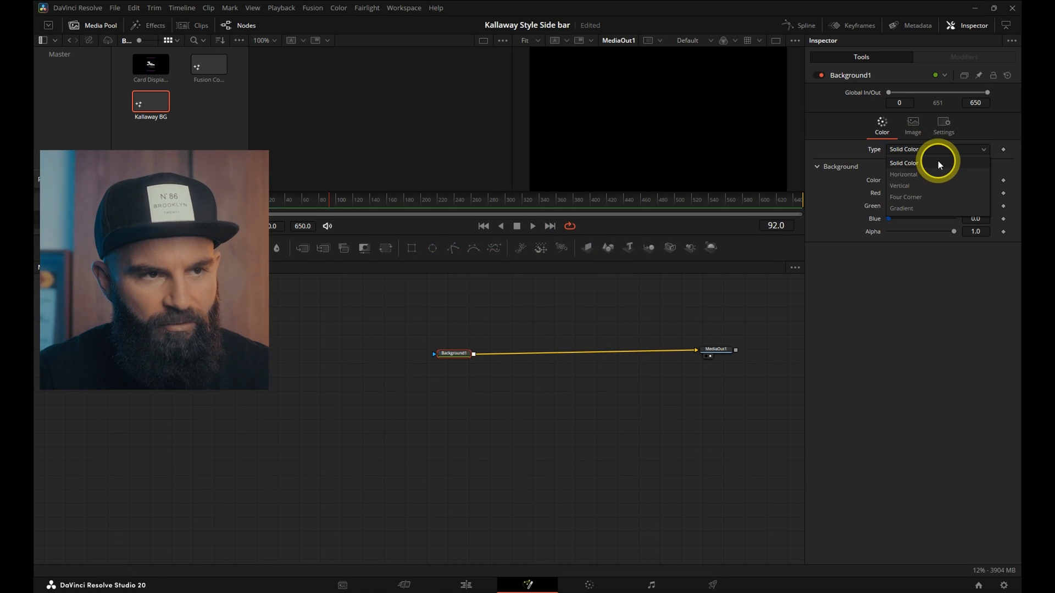
{"action": "left_click", "coordinate": [901, 207]}
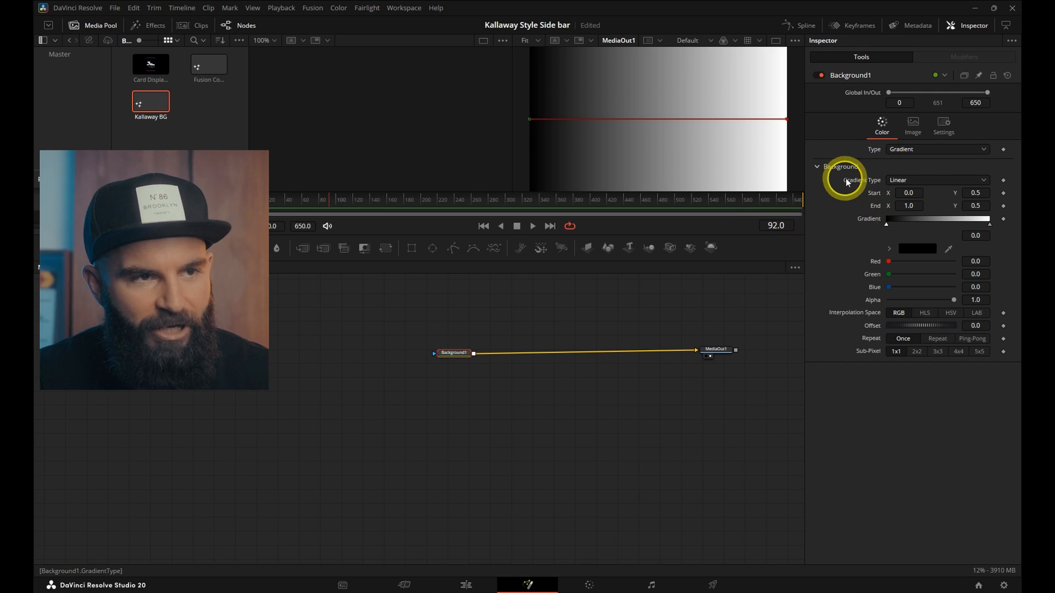
{"action": "left_click", "coordinate": [936, 180]}
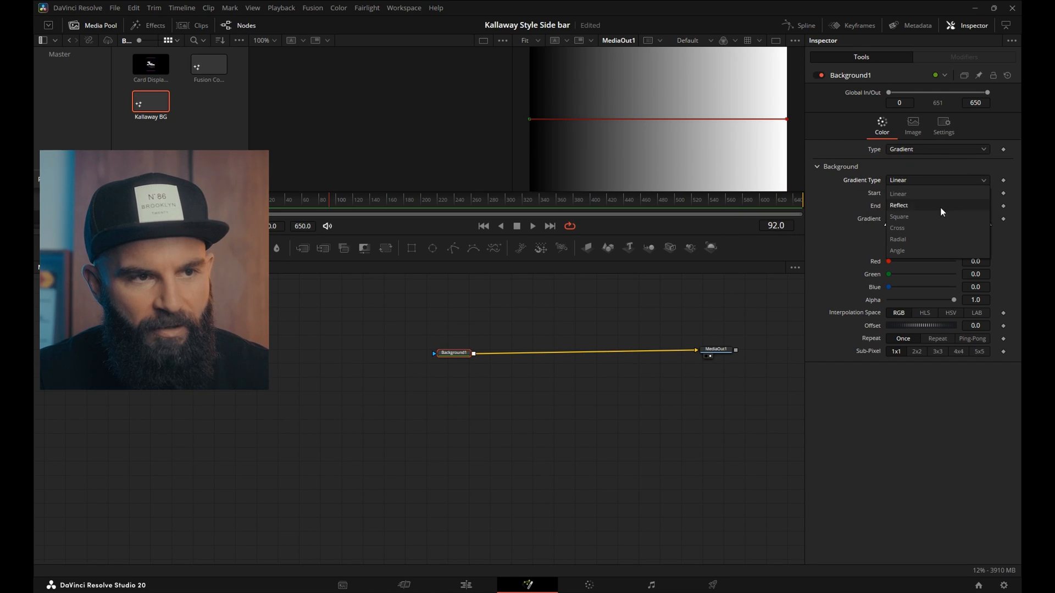
{"action": "left_click", "coordinate": [898, 240]}
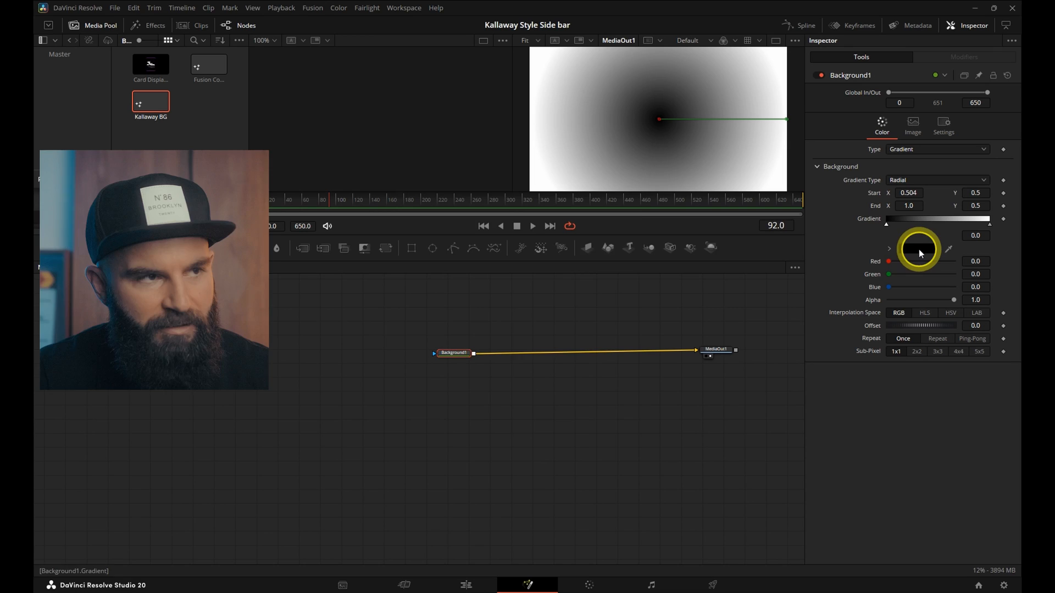
Colour the gradient's first stop blue and pick a new outer stop colour
{"action": "double_click", "coordinate": [917, 248]}
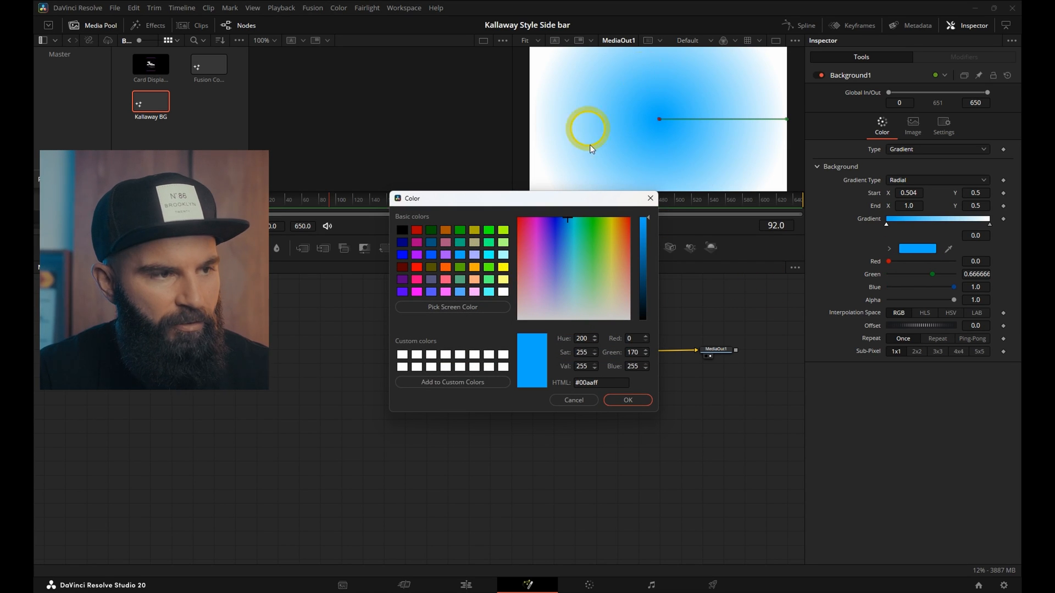
{"action": "left_click", "coordinate": [627, 400]}
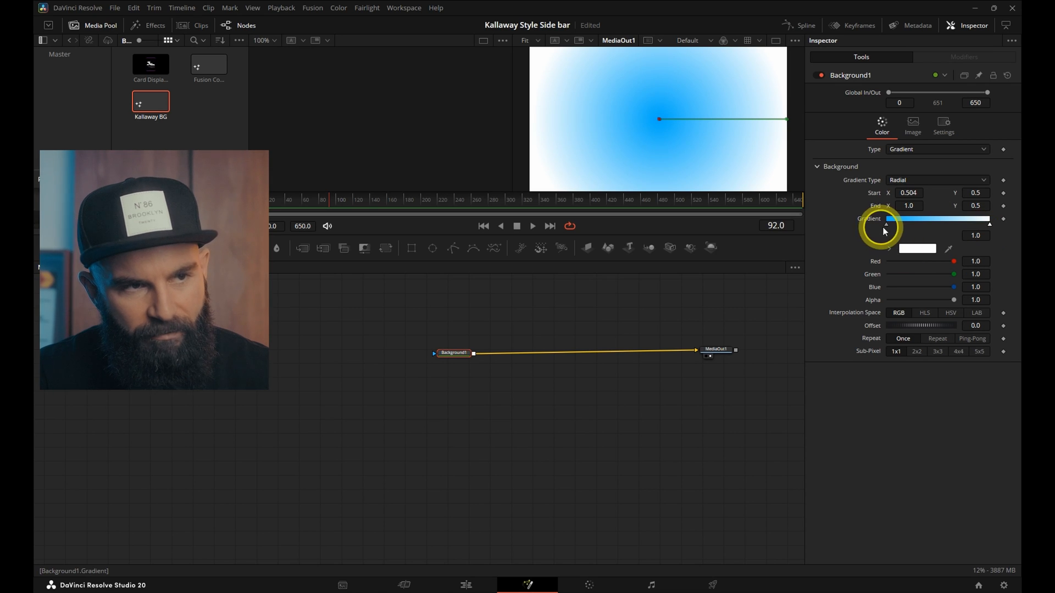
{"action": "left_click", "coordinate": [916, 248]}
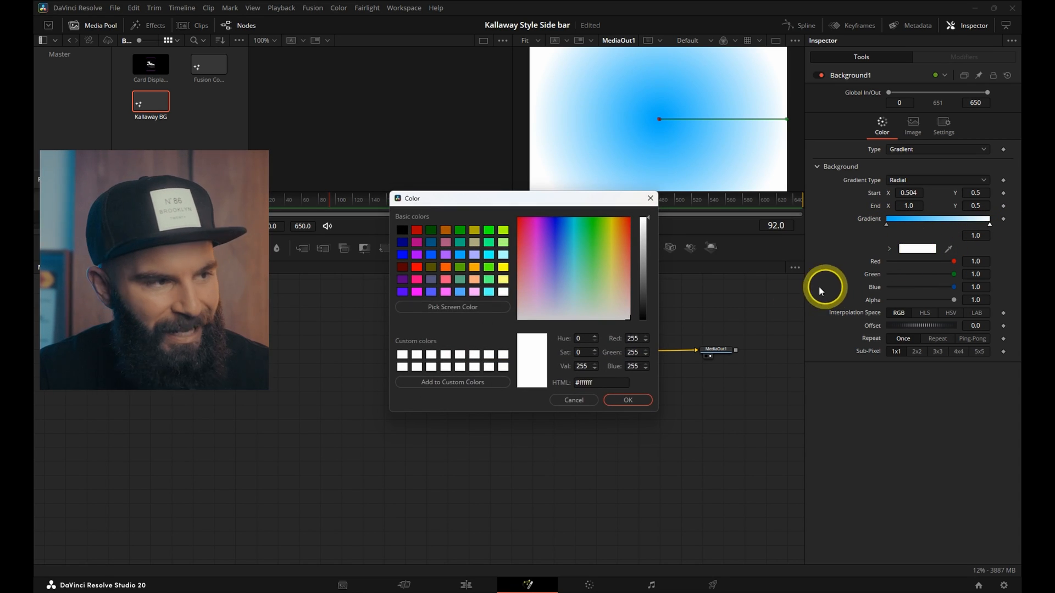
{"action": "left_click", "coordinate": [446, 291]}
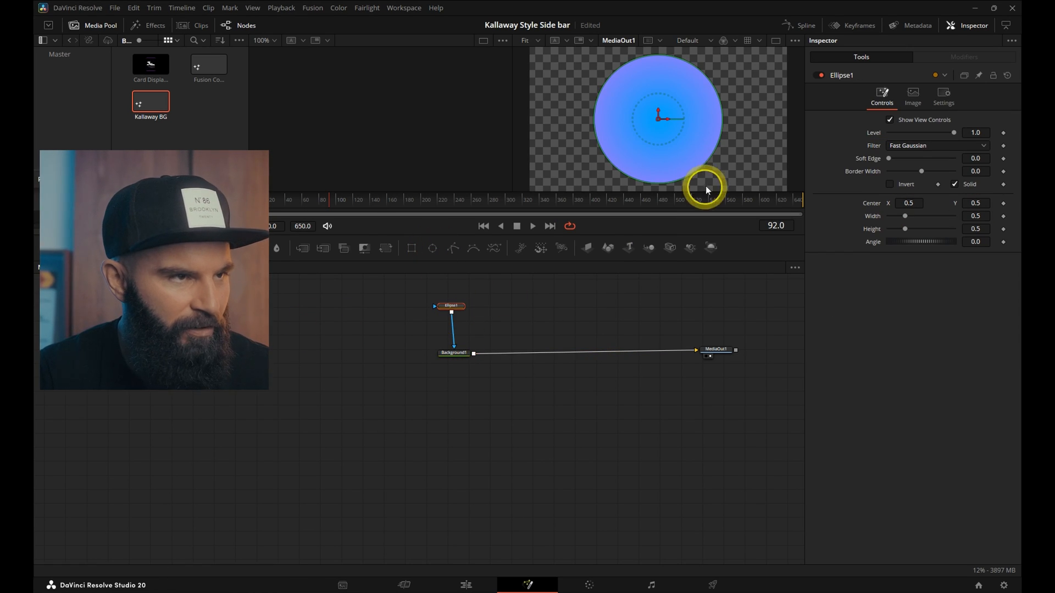
Adjust the orb's ellipse mask and gradient, then add a Soft Glow node
{"action": "left_click", "coordinate": [453, 353]}
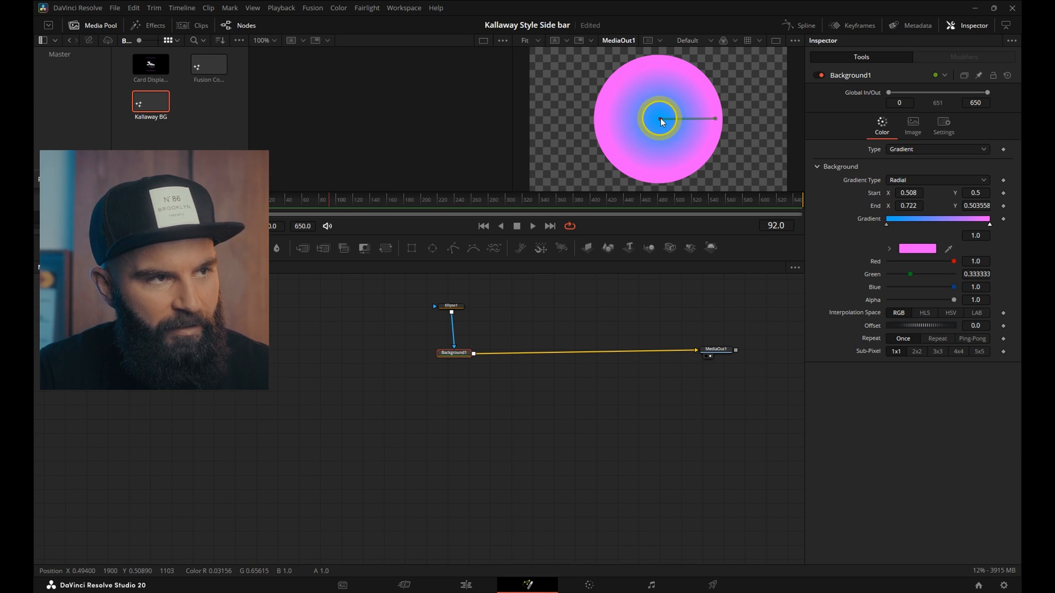
{"action": "left_click", "coordinate": [455, 353]}
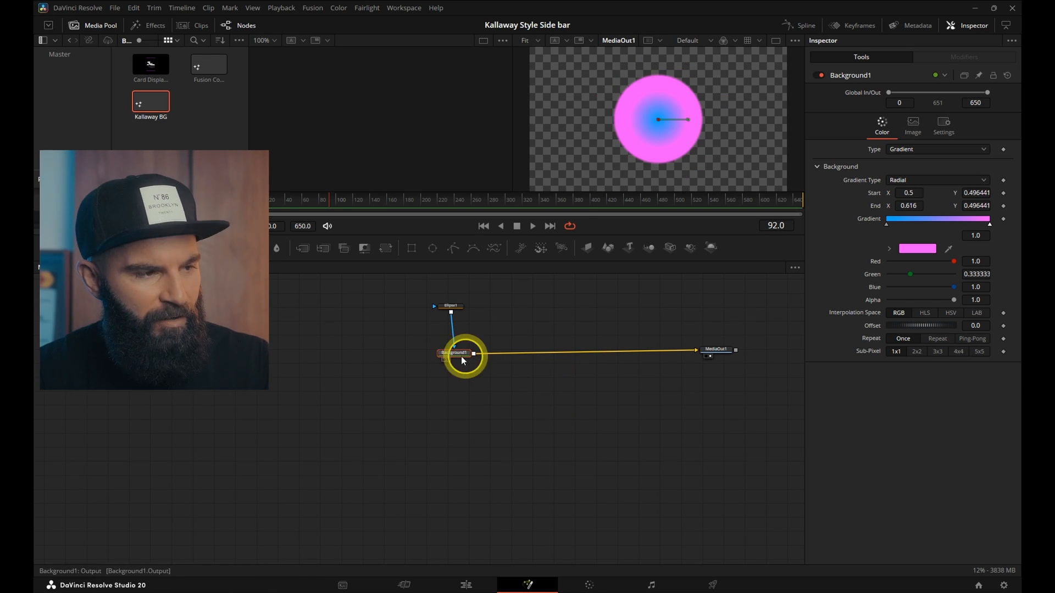
{"action": "type", "text": "sof"}
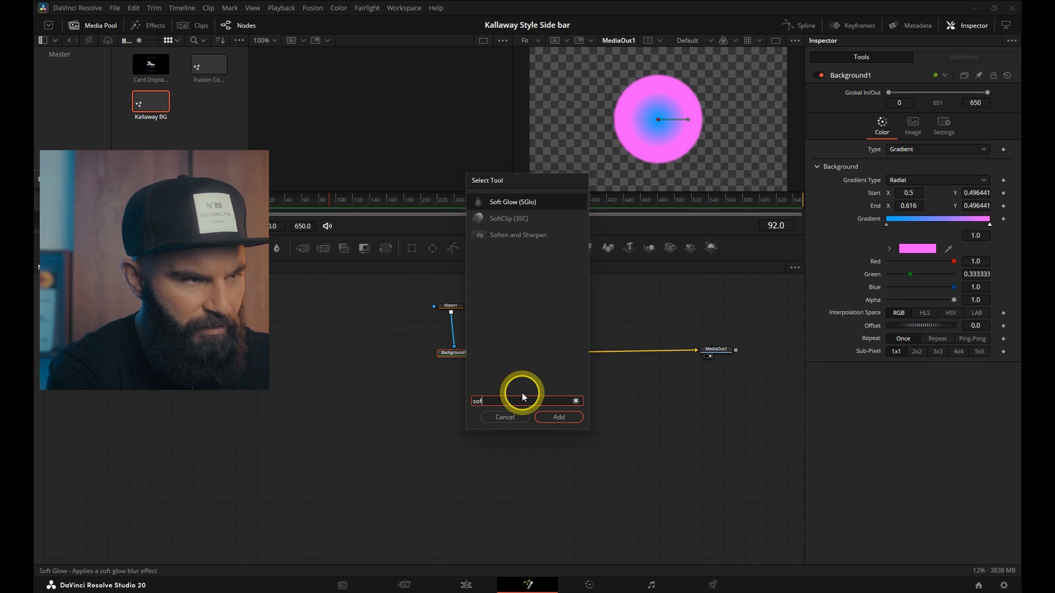
{"action": "left_click", "coordinate": [558, 417]}
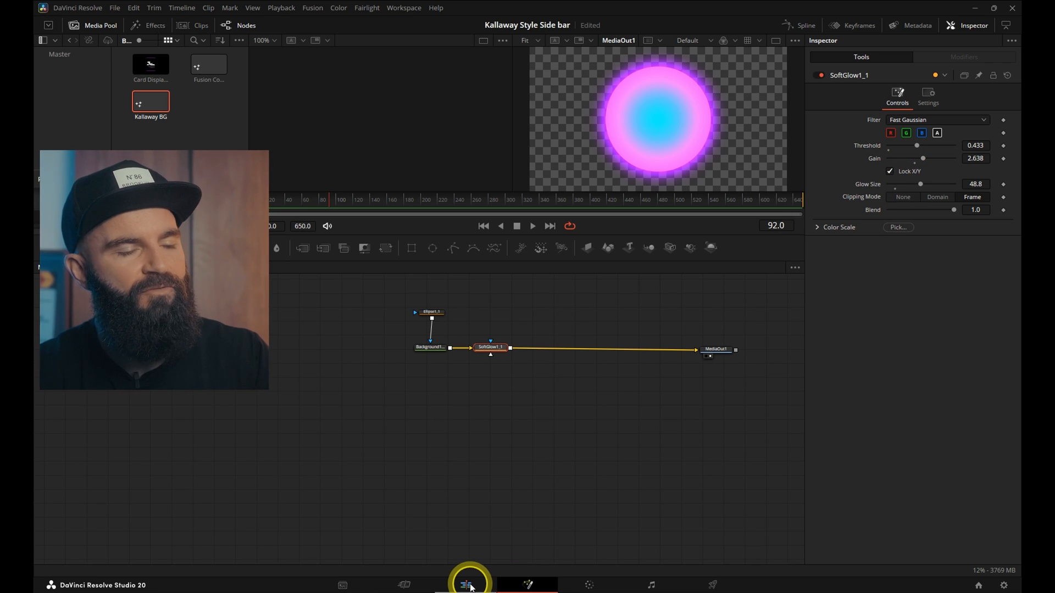
Add a third Fusion Composition on a new top track and open it in Fusion
{"action": "left_click", "coordinate": [467, 585]}
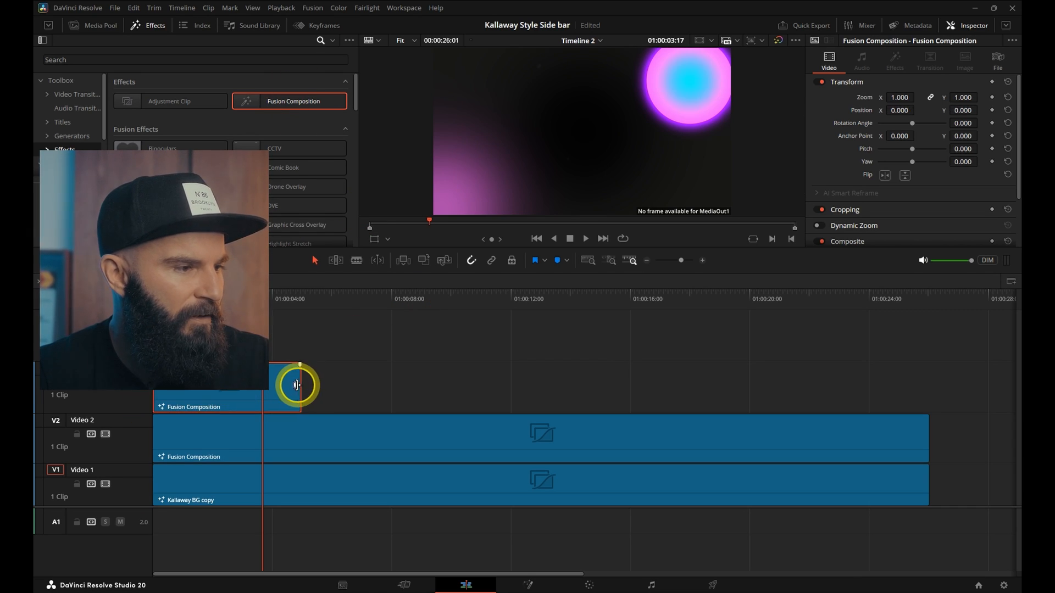
{"action": "right_click", "coordinate": [299, 387]}
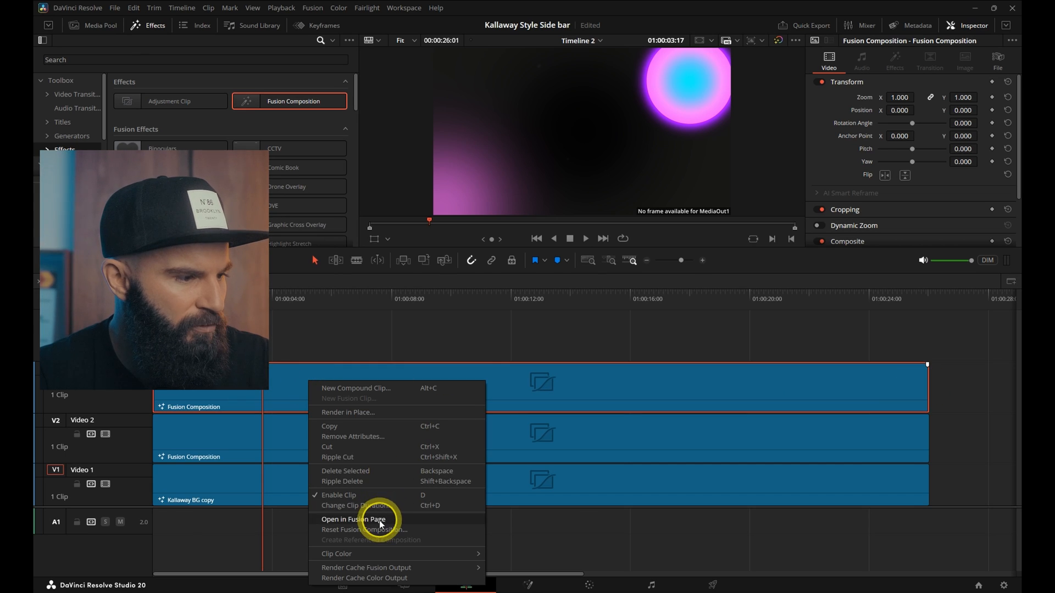
{"action": "left_click", "coordinate": [353, 519]}
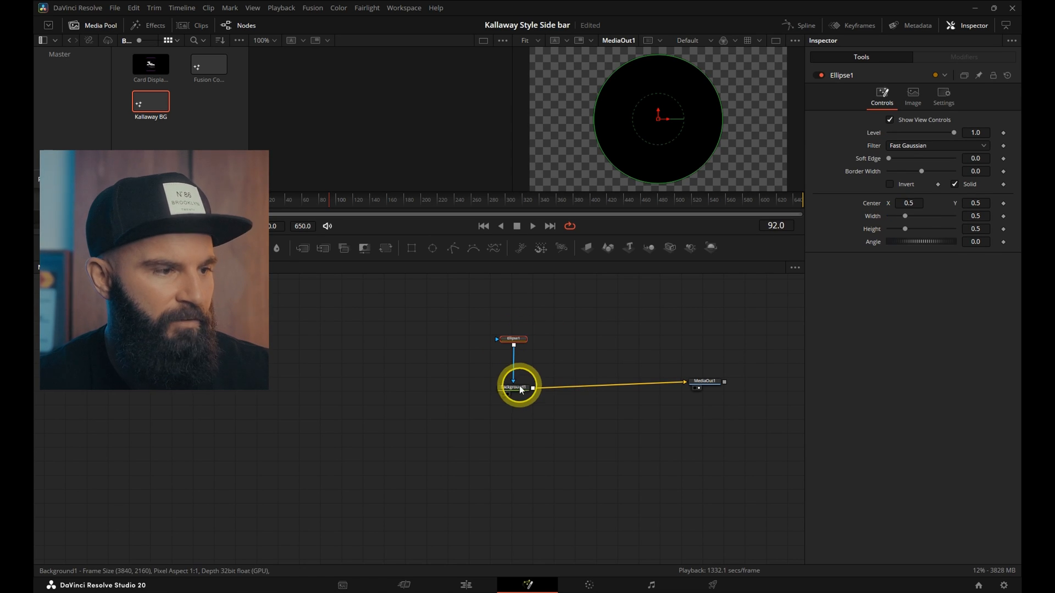
Thin Ellipse1's border width into a narrow pink ring on the background
{"action": "left_click", "coordinate": [916, 179]}
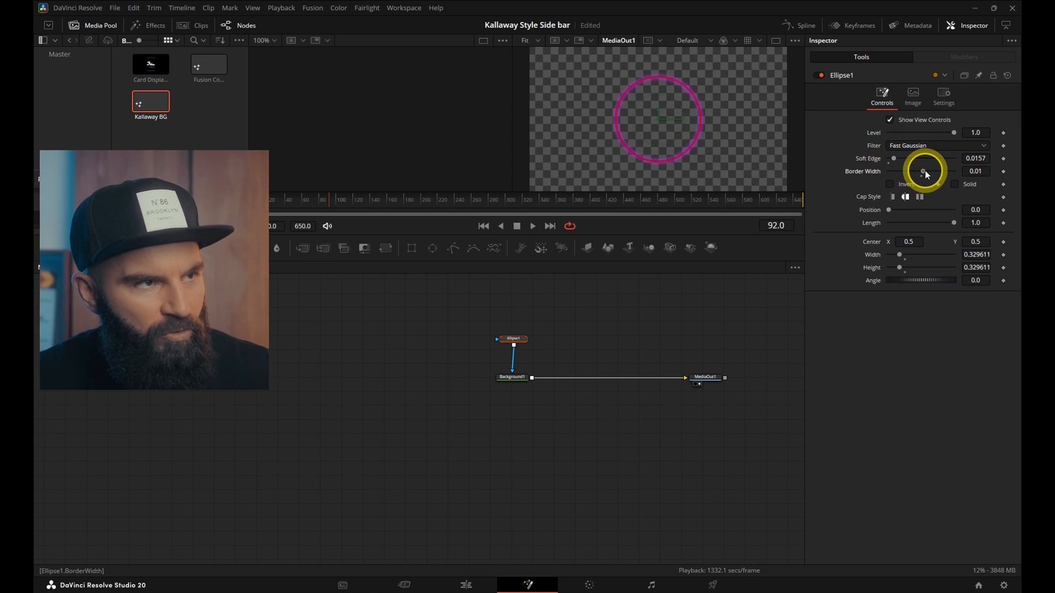
{"action": "left_click", "coordinate": [512, 370]}
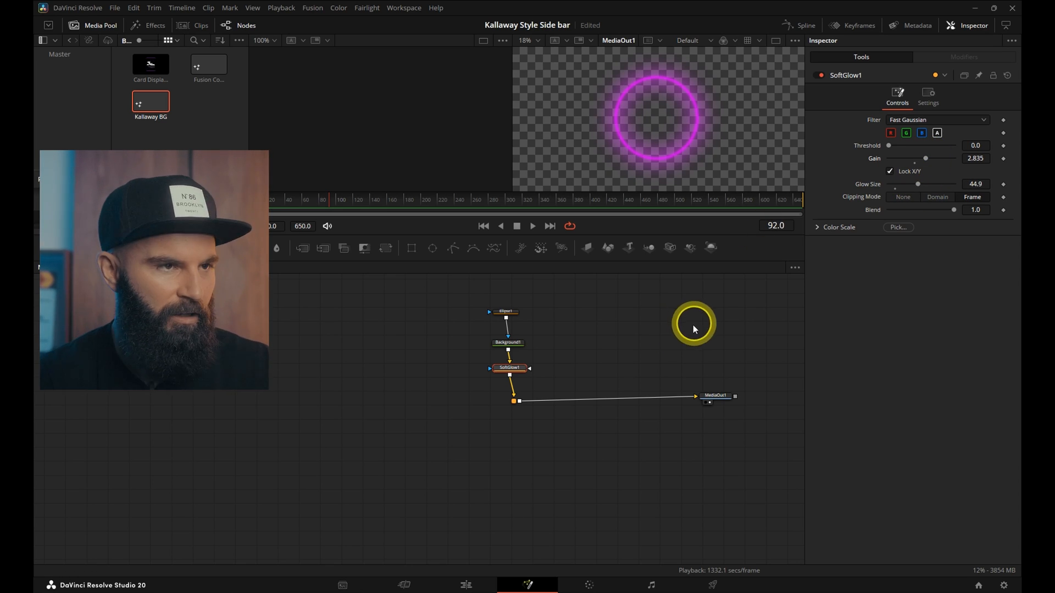
Keyframe Ellipse1 Length from 0 at frame 0 to 1 later, with Angle 90
{"action": "left_click", "coordinate": [504, 312]}
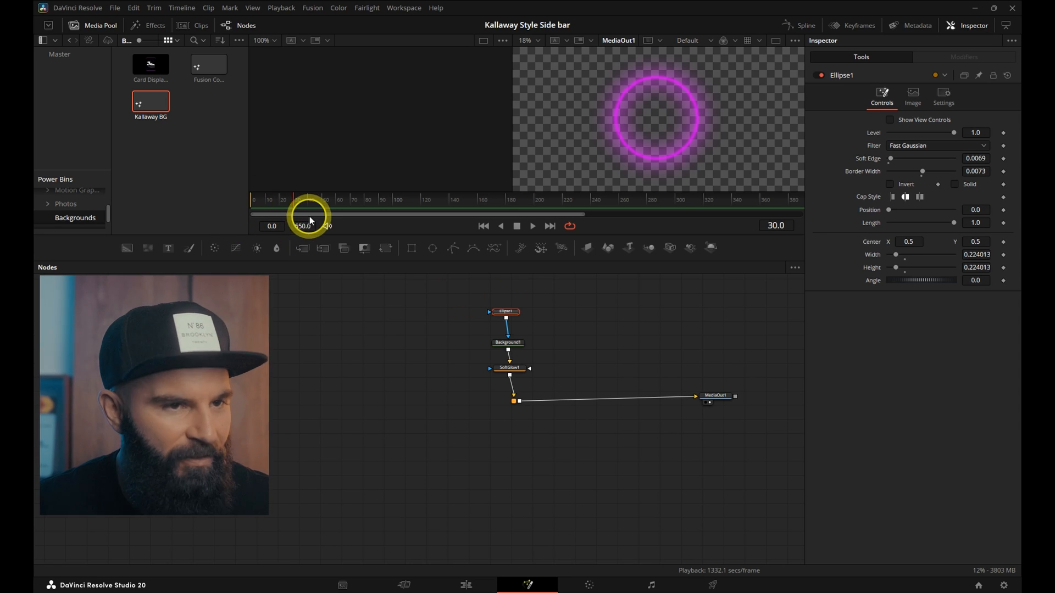
{"action": "left_click", "coordinate": [1002, 223]}
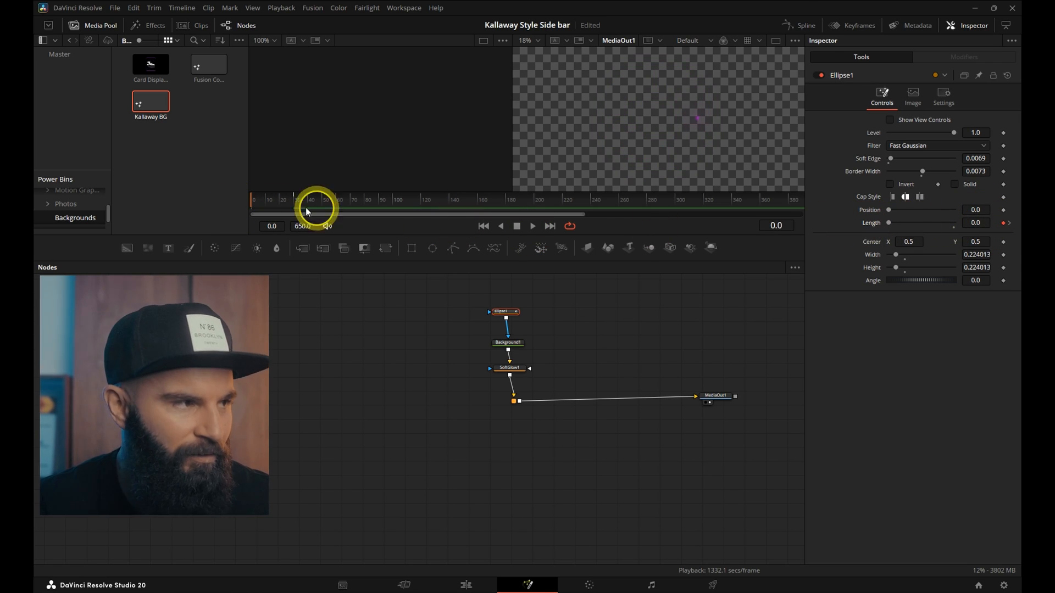
{"action": "left_click", "coordinate": [804, 25]}
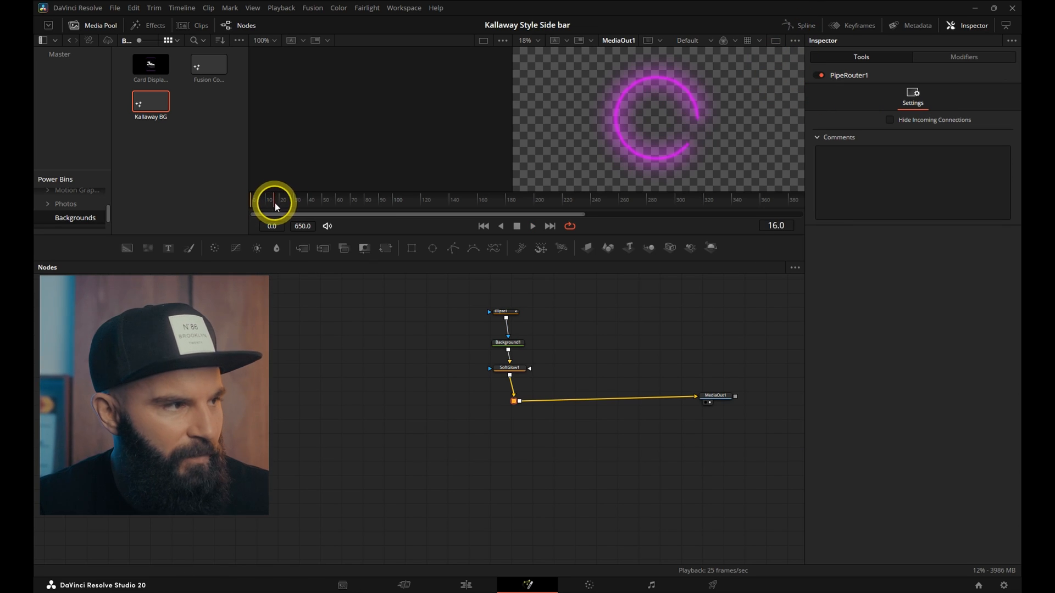
{"action": "left_click", "coordinate": [503, 311]}
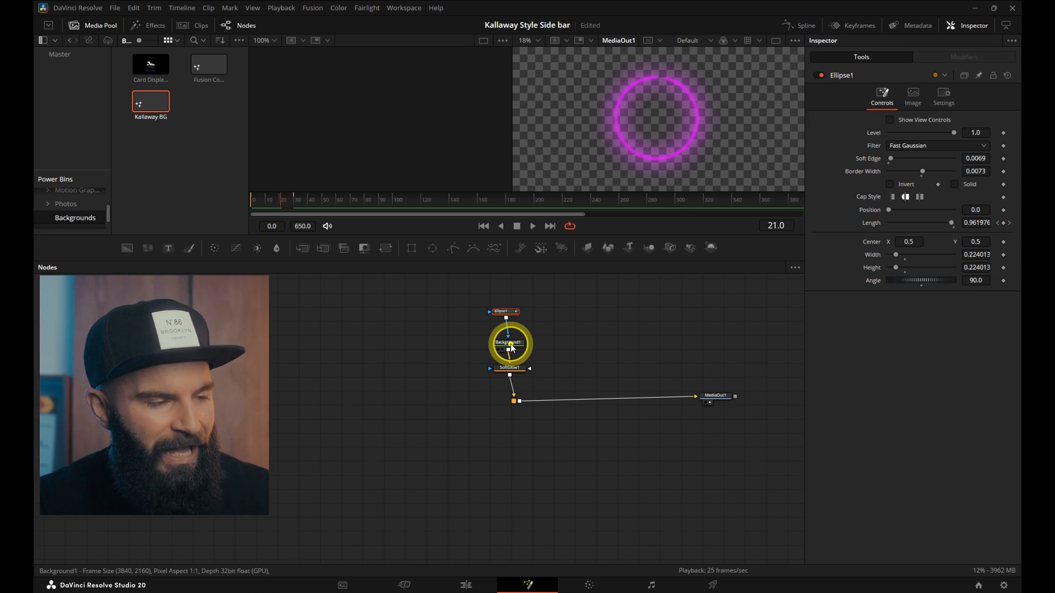
Insert a Transform node after SoftGlow1
{"action": "left_click", "coordinate": [504, 355]}
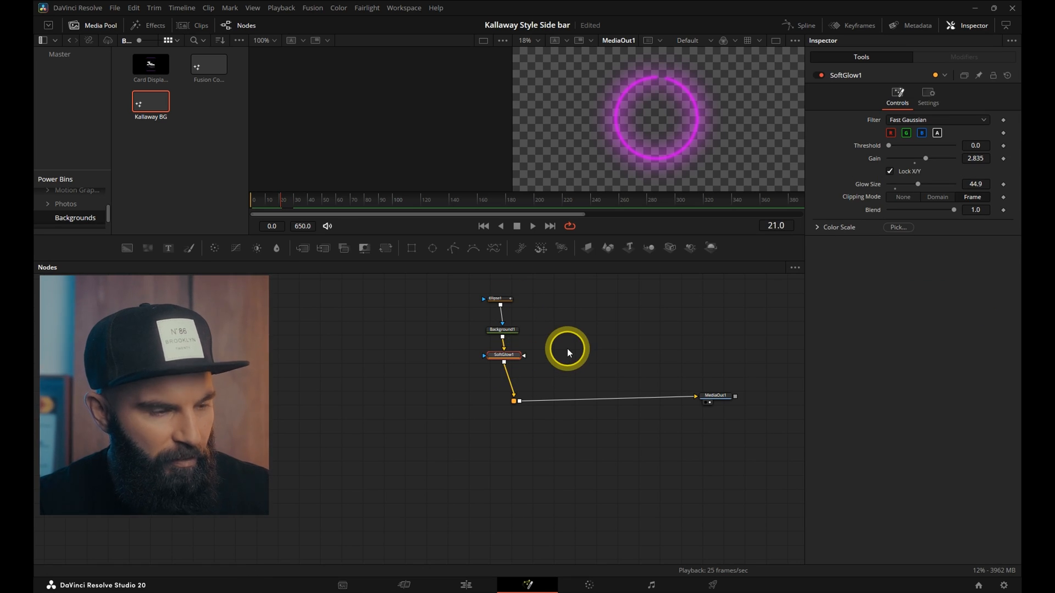
{"action": "type", "text": "trans"}
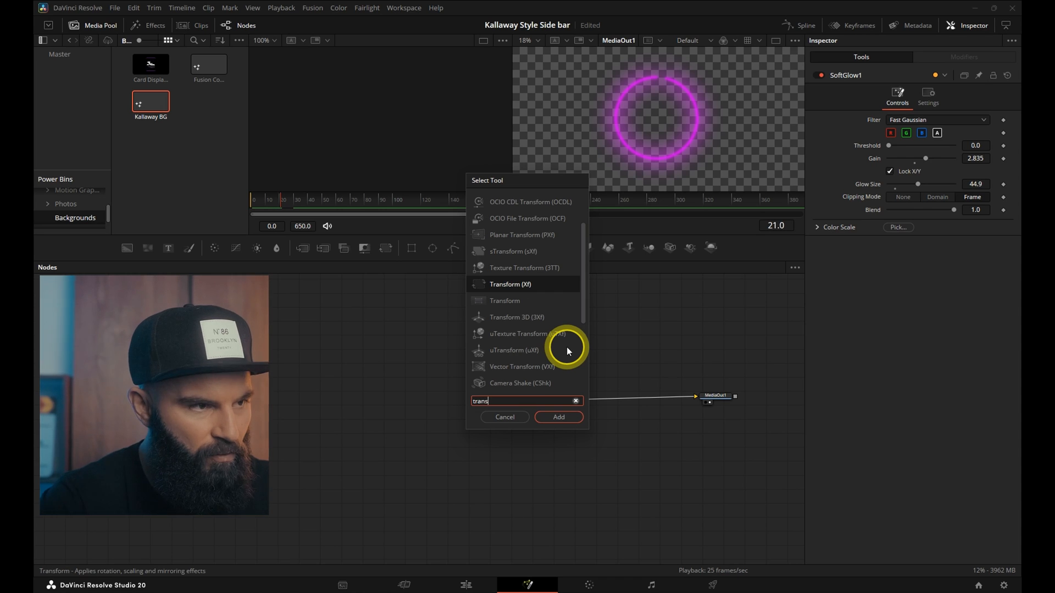
{"action": "left_click", "coordinate": [504, 300]}
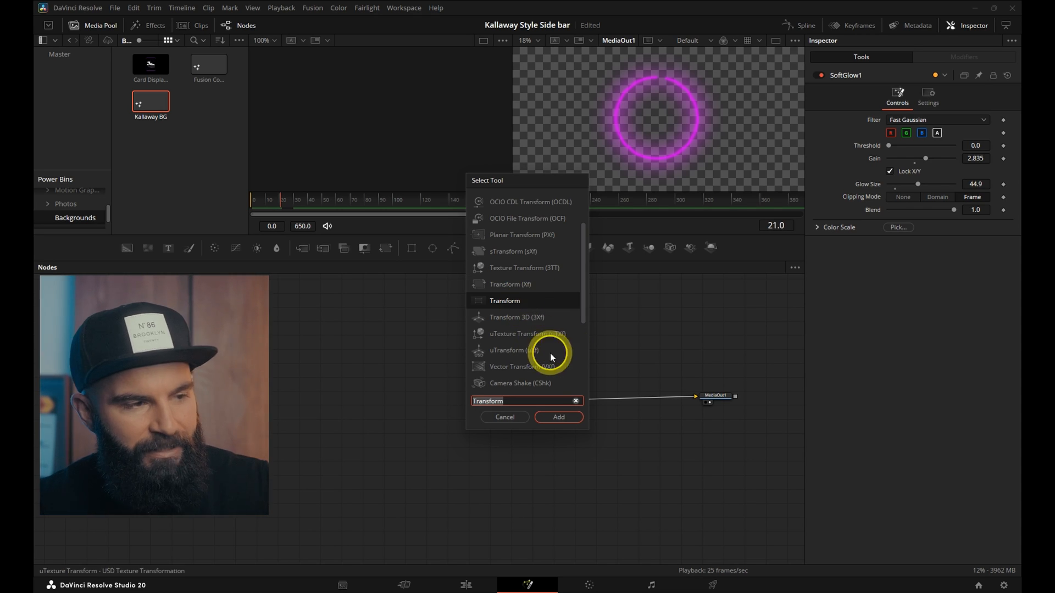
{"action": "left_click", "coordinate": [558, 418]}
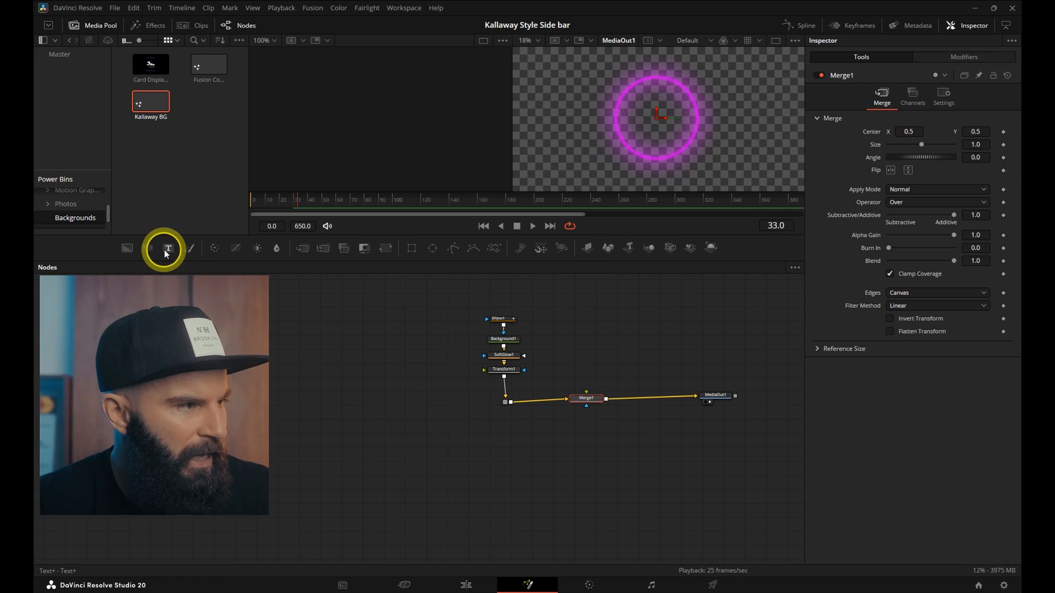
Merge a Text+ layer reading '1' over the ring, with larger size and new font
{"action": "left_click", "coordinate": [168, 248]}
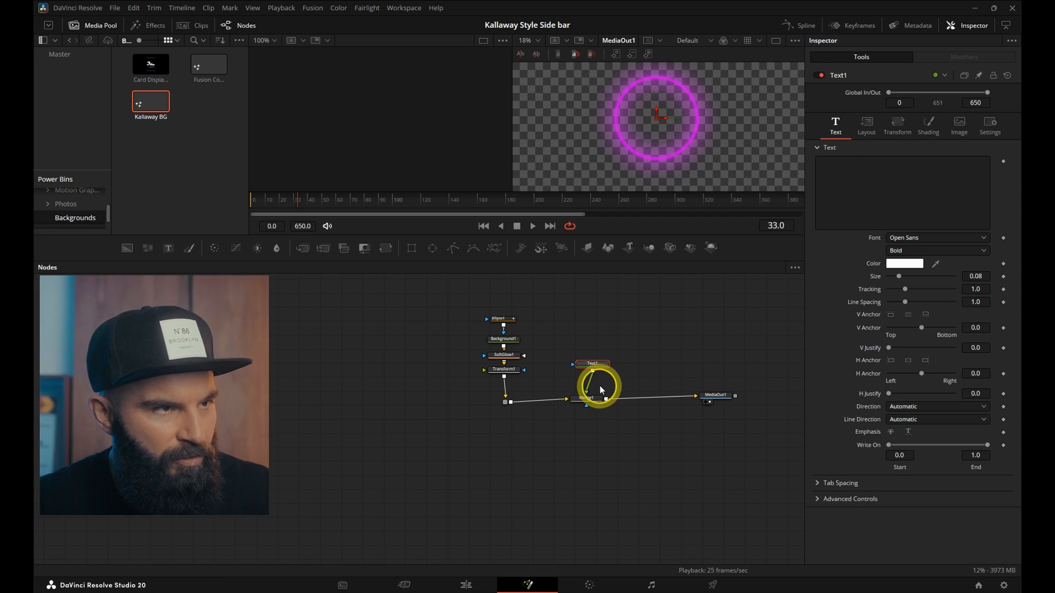
{"action": "left_click", "coordinate": [902, 191]}
{"action": "type", "text": "1"}
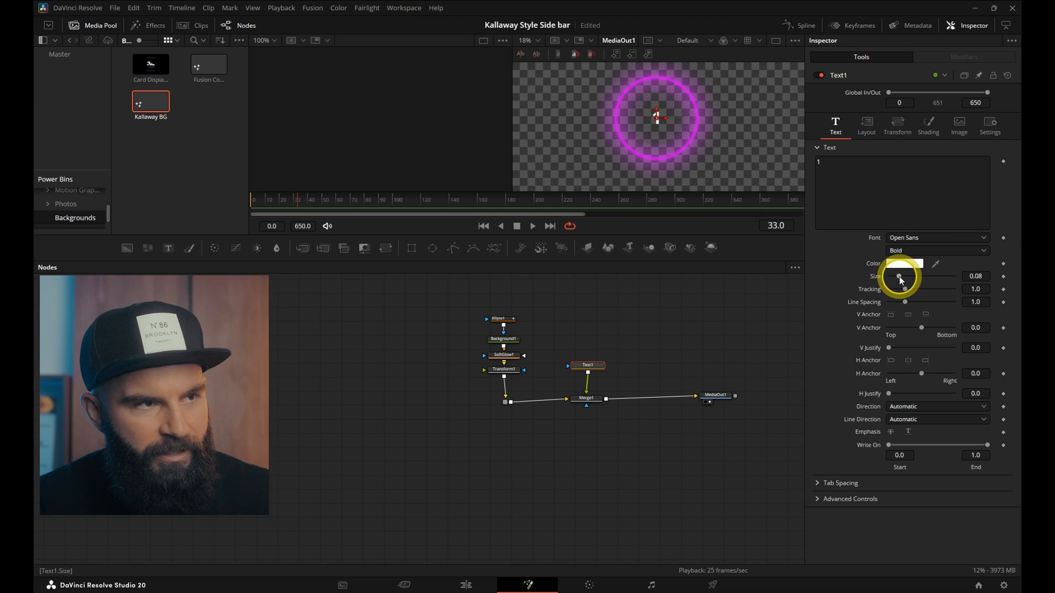
{"action": "left_click", "coordinate": [935, 238]}
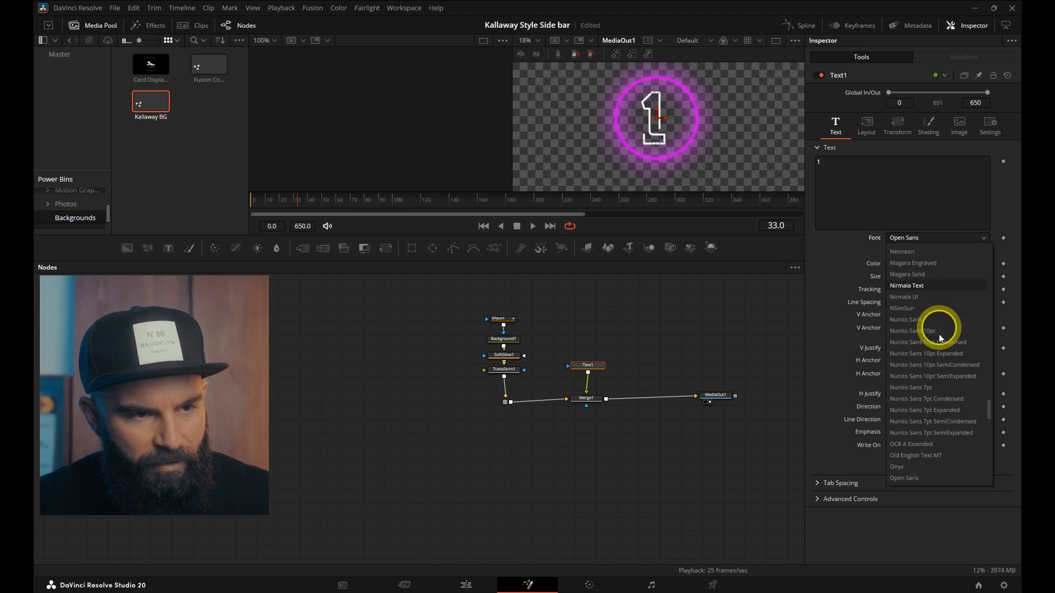
{"action": "left_click", "coordinate": [897, 124]}
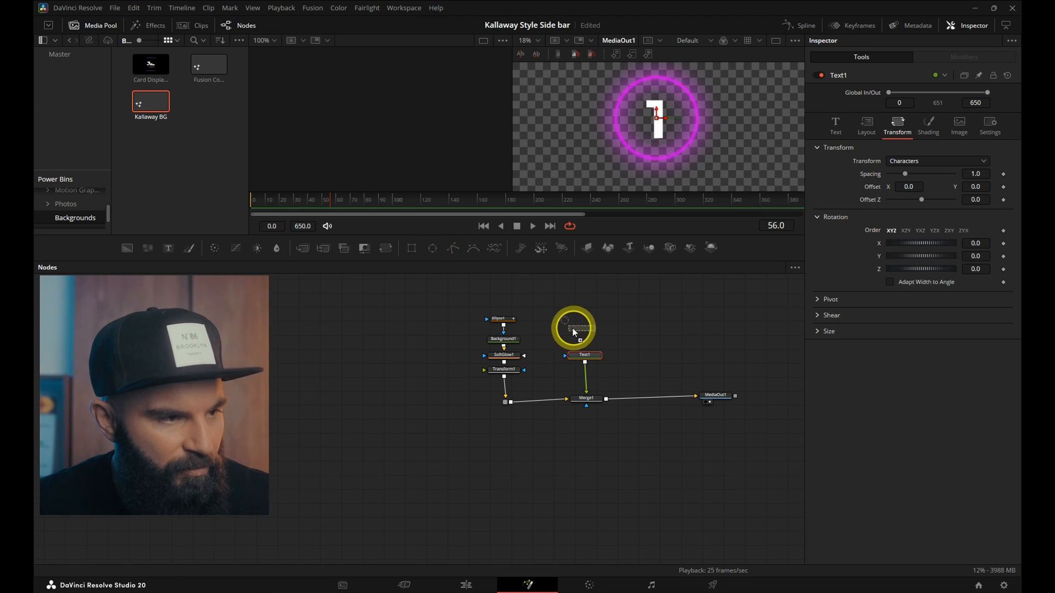
Mask Text1 with an ellipse and keyframe Transform Offset X and Rotation from frame 5 to 30
{"action": "left_click", "coordinate": [585, 326]}
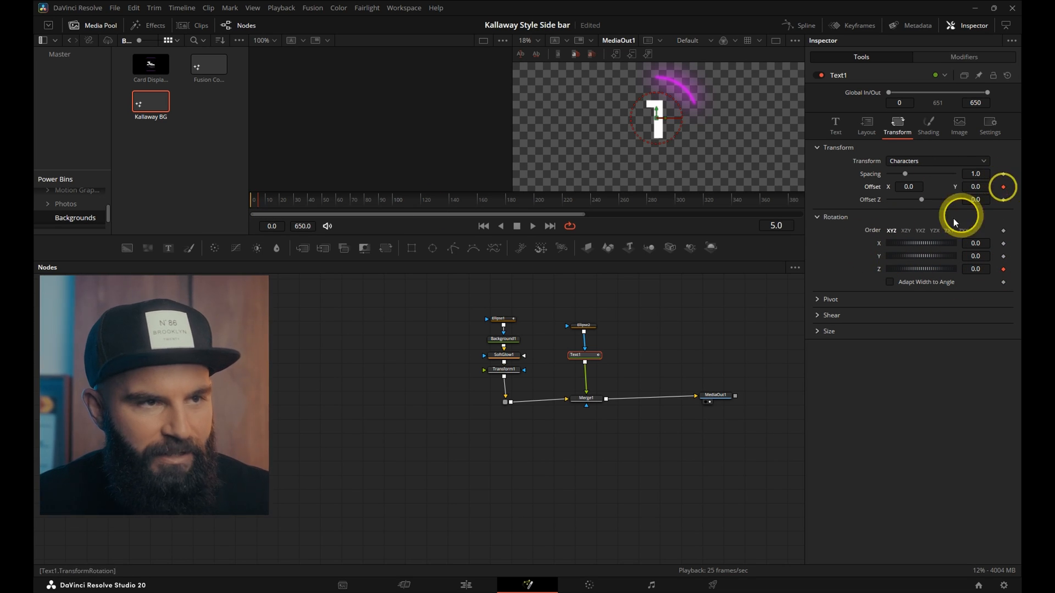
{"action": "left_click", "coordinate": [294, 200]}
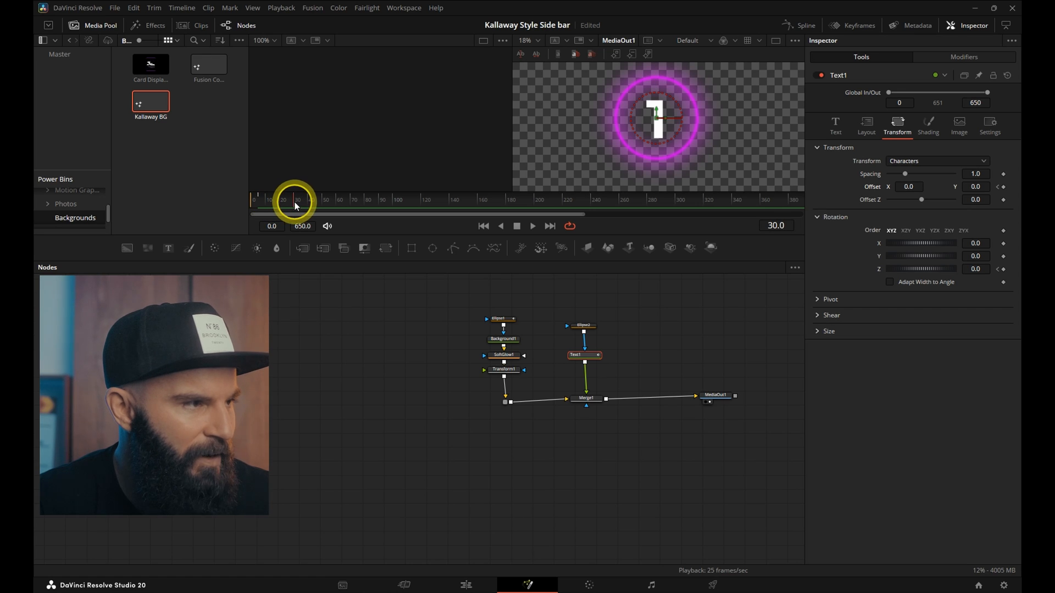
{"action": "left_click", "coordinate": [1002, 187]}
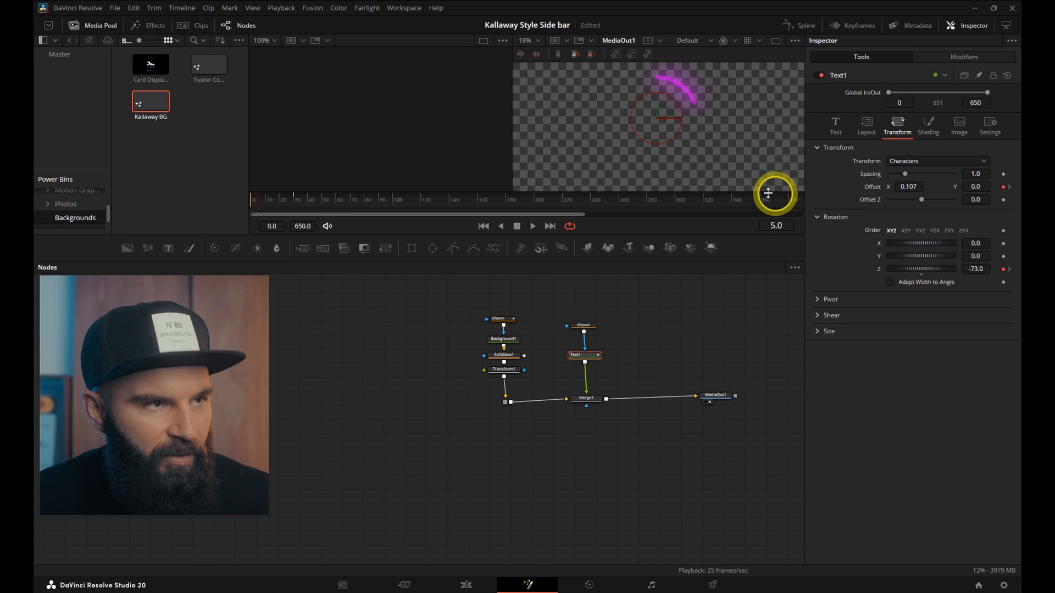
{"action": "left_click", "coordinate": [802, 25]}
{"action": "type", "text": "merge"}
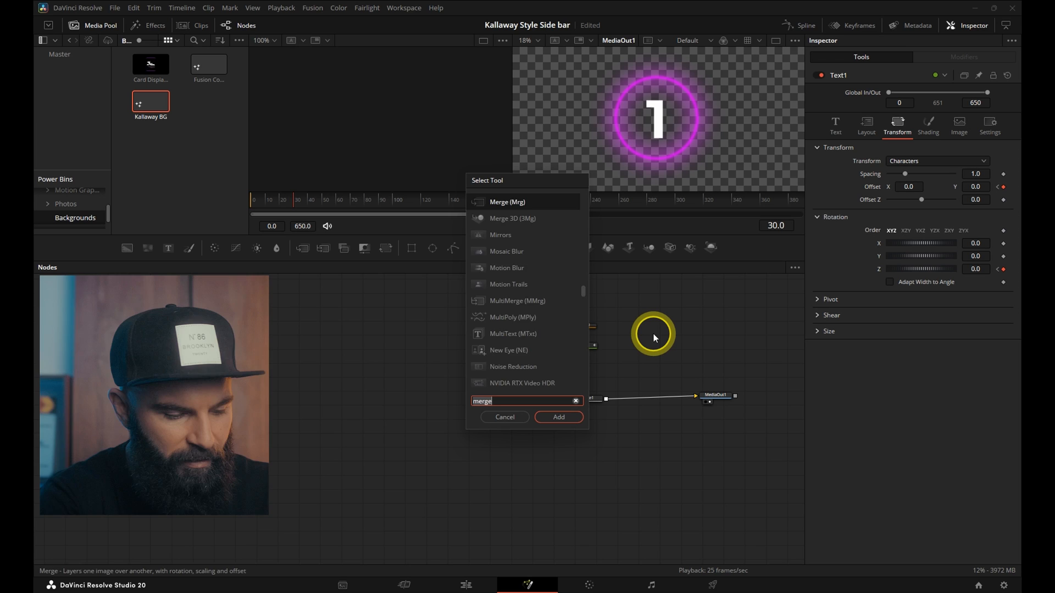
Add a Soft Glow node after Text1 and adjust its Threshold, Gain and Glow Size
{"action": "left_click", "coordinate": [557, 417]}
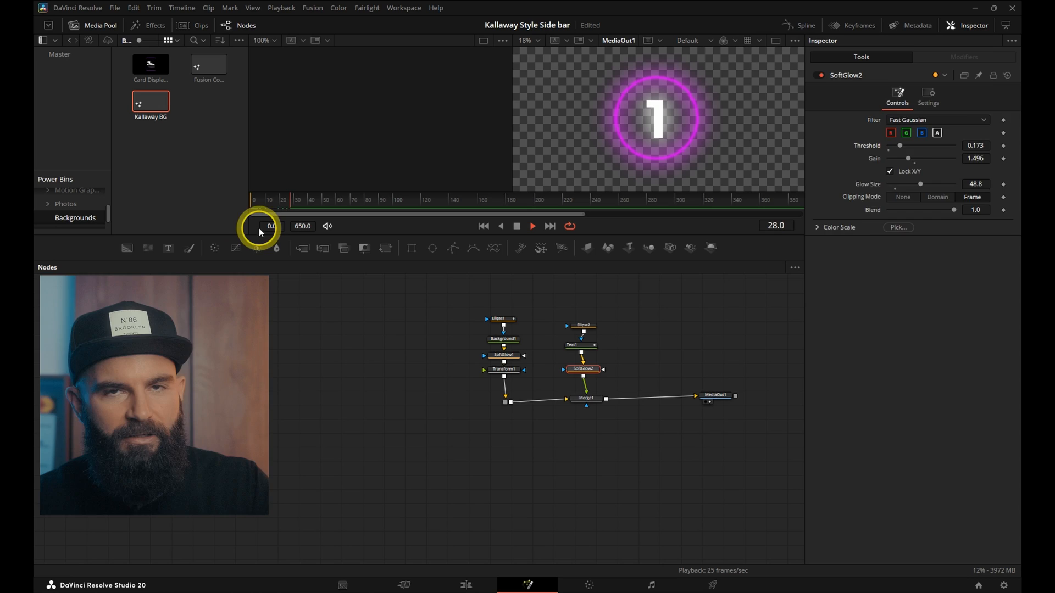
{"action": "left_click", "coordinate": [580, 345]}
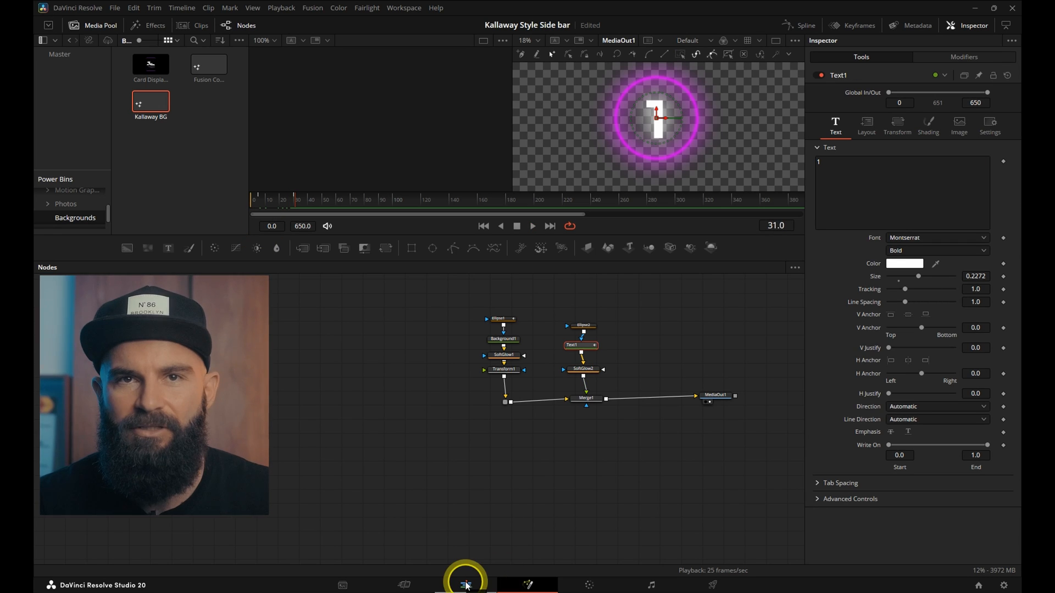
On the Edit page, add a Text+ caption on V4 and set its Center X beside the ring
{"action": "left_click", "coordinate": [465, 584]}
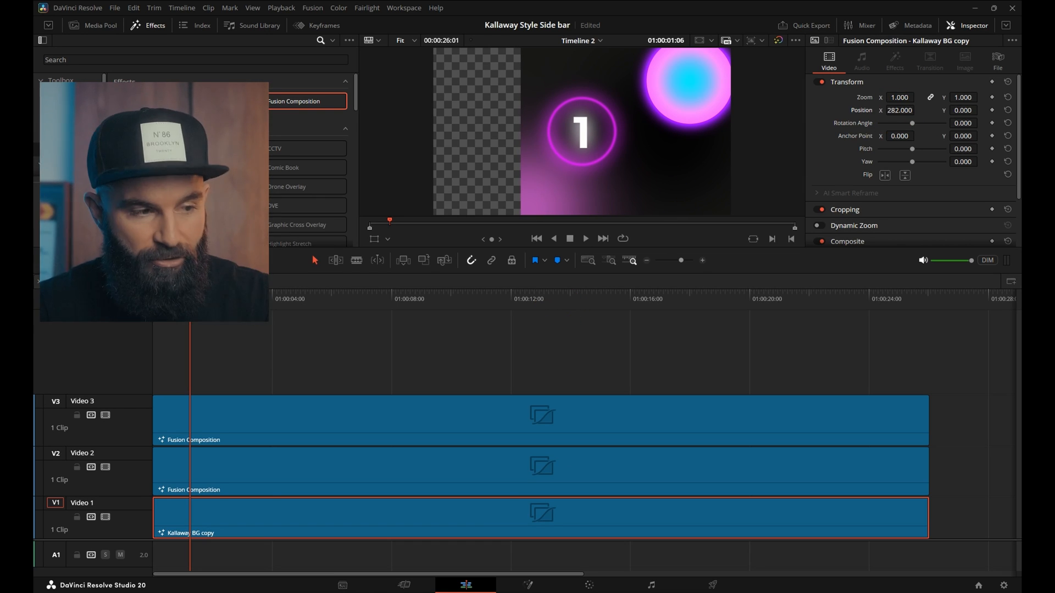
{"action": "left_click", "coordinate": [539, 471]}
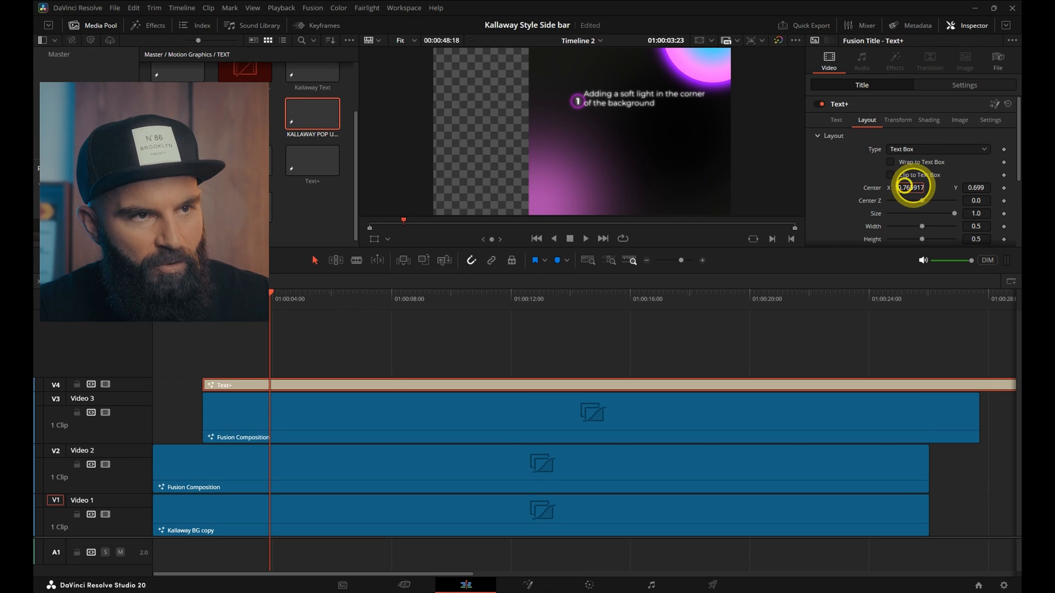
{"action": "left_click", "coordinate": [590, 417]}
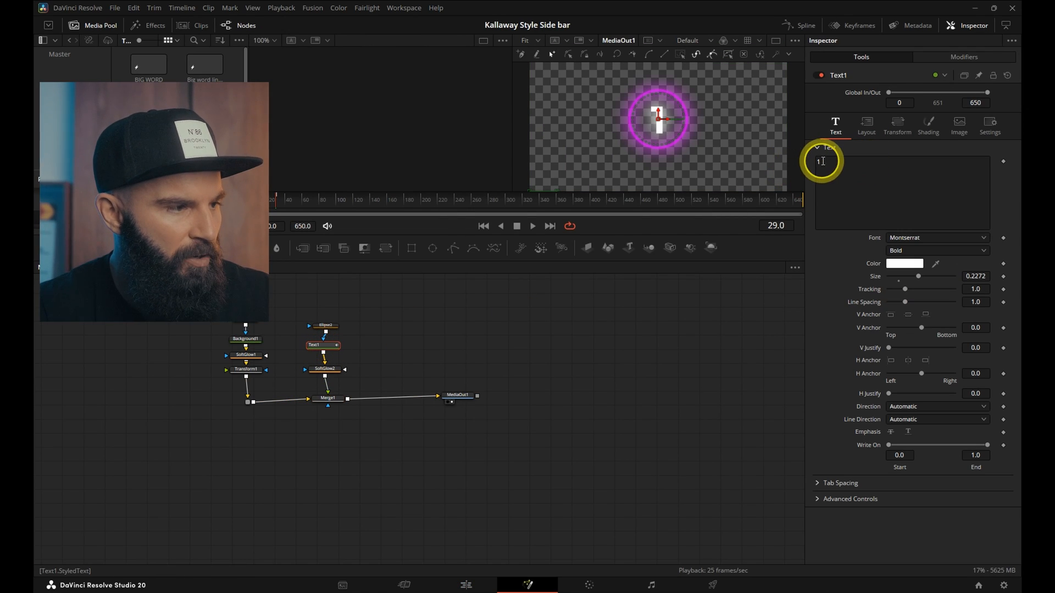
Create a second numbered ring and caption below the first, editing number, label and Center Y
{"action": "left_click", "coordinate": [466, 585]}
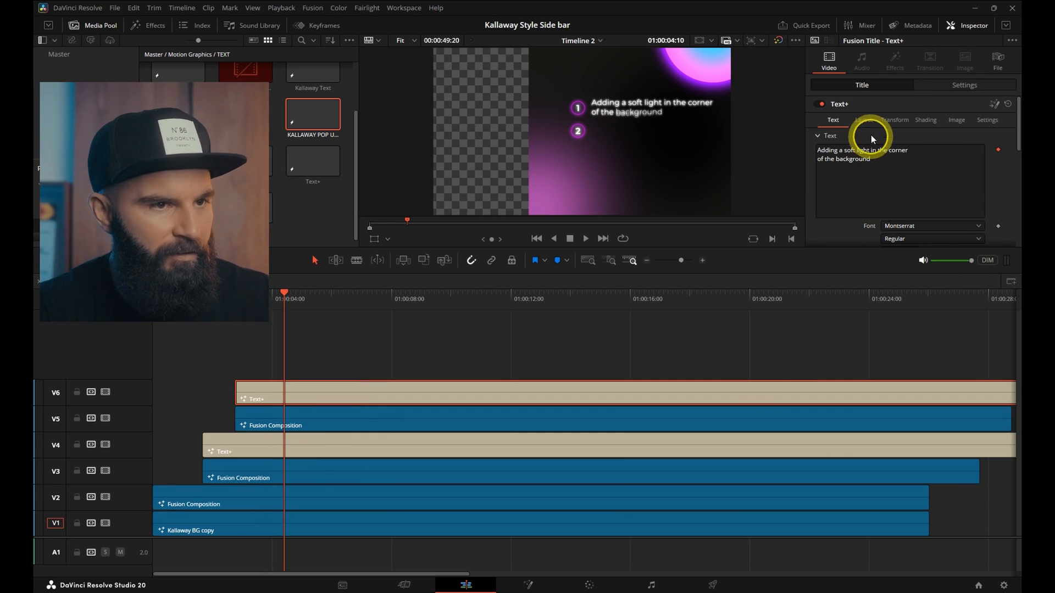
{"action": "left_click", "coordinate": [867, 120]}
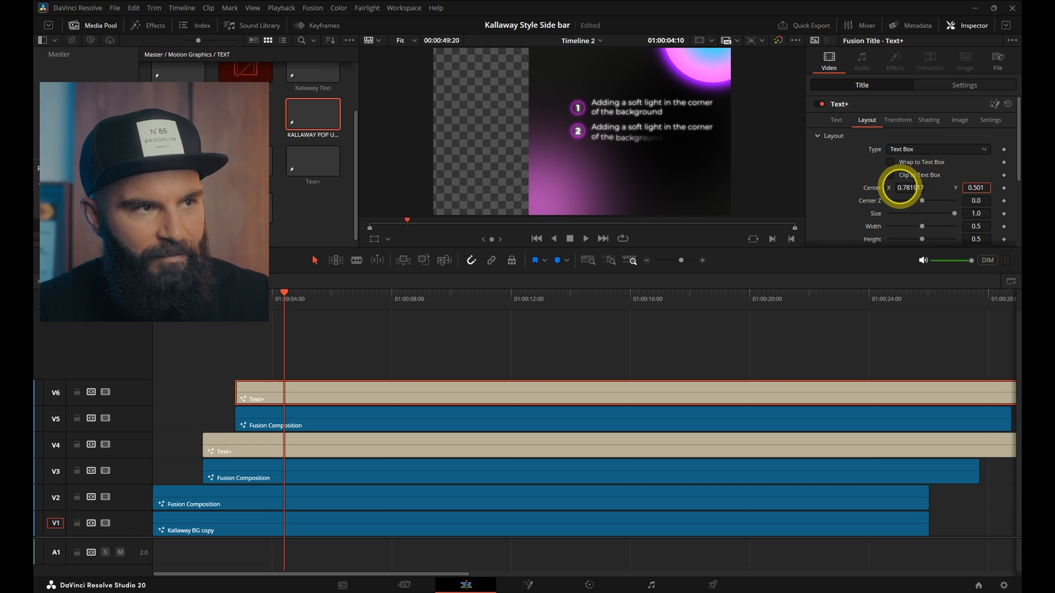
{"action": "left_click", "coordinate": [836, 120]}
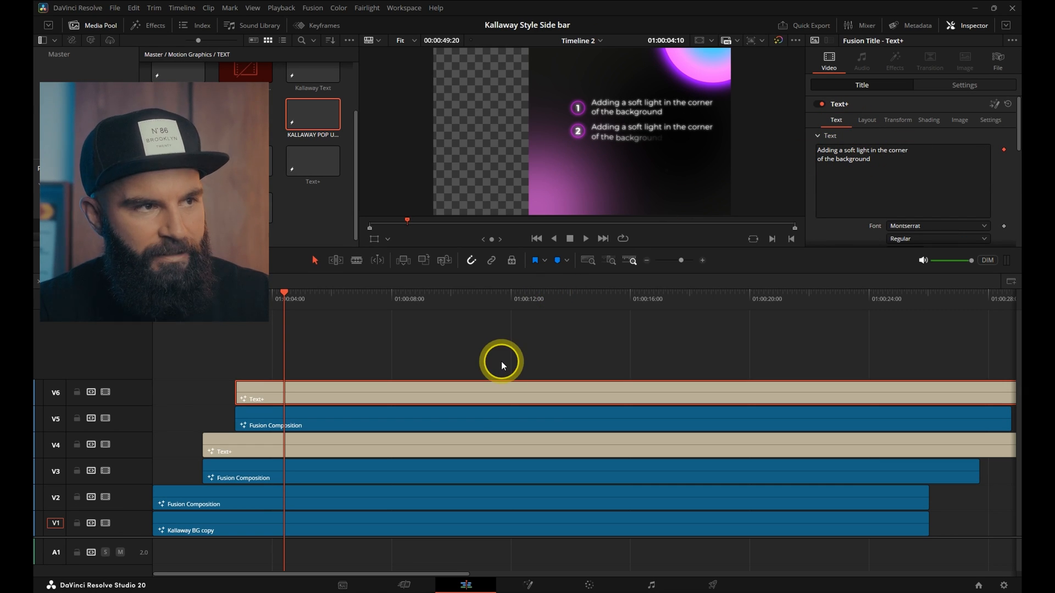
{"action": "mouse_move", "coordinate": [318, 389]}
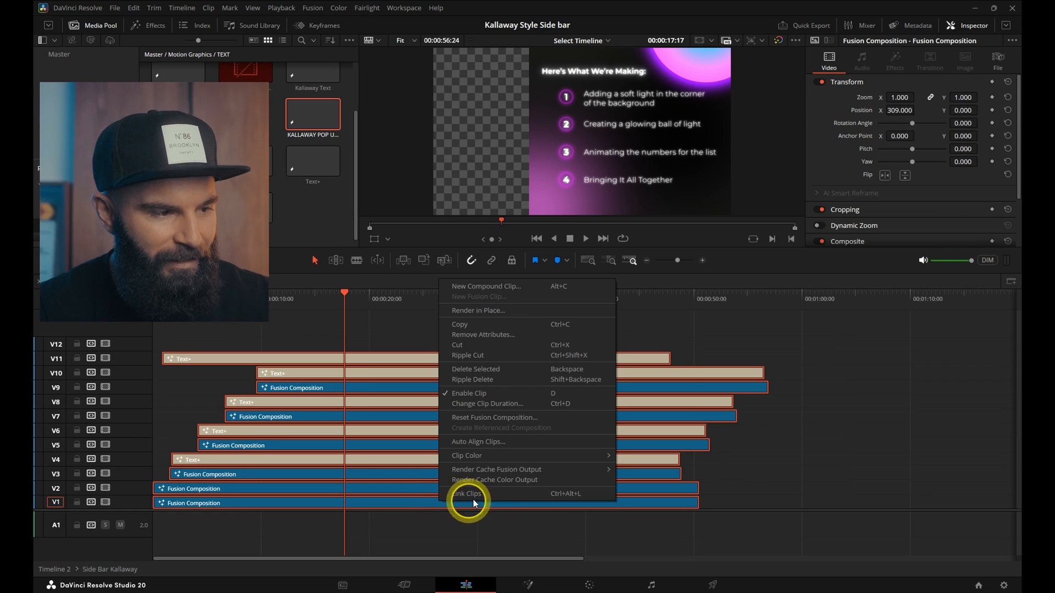
Nest all list clips into a SIDE BAR compound clip and show its Position X keyframe curves
{"action": "left_click", "coordinate": [486, 286]}
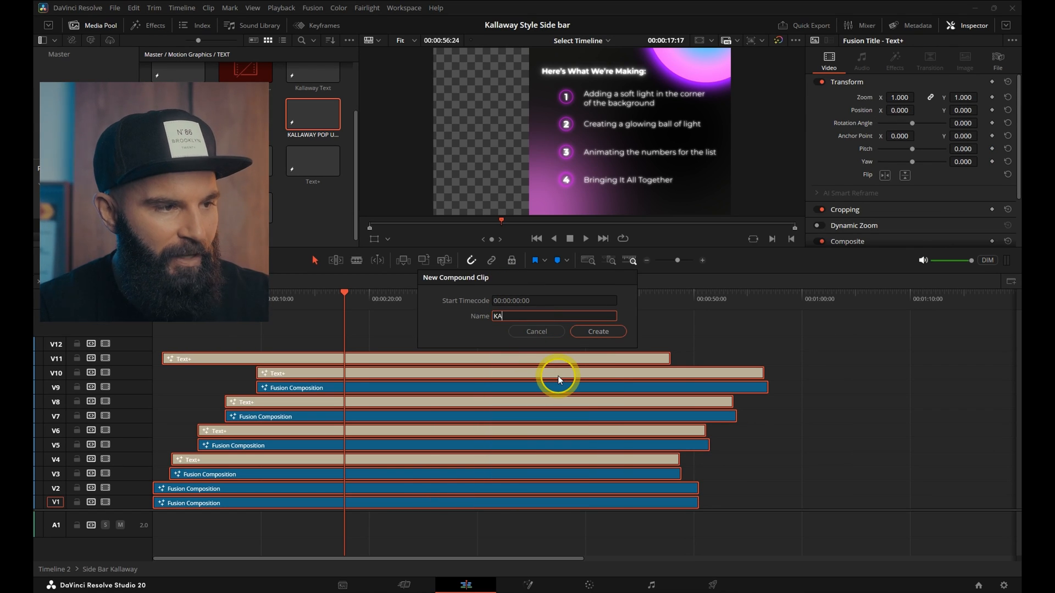
{"action": "left_click", "coordinate": [597, 331]}
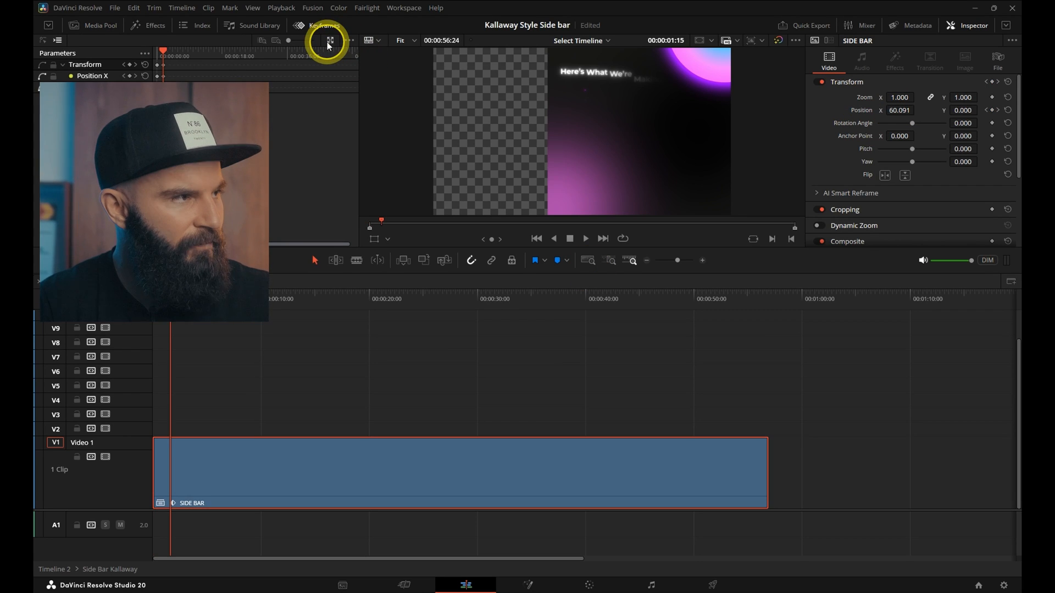
{"action": "left_click", "coordinate": [329, 40]}
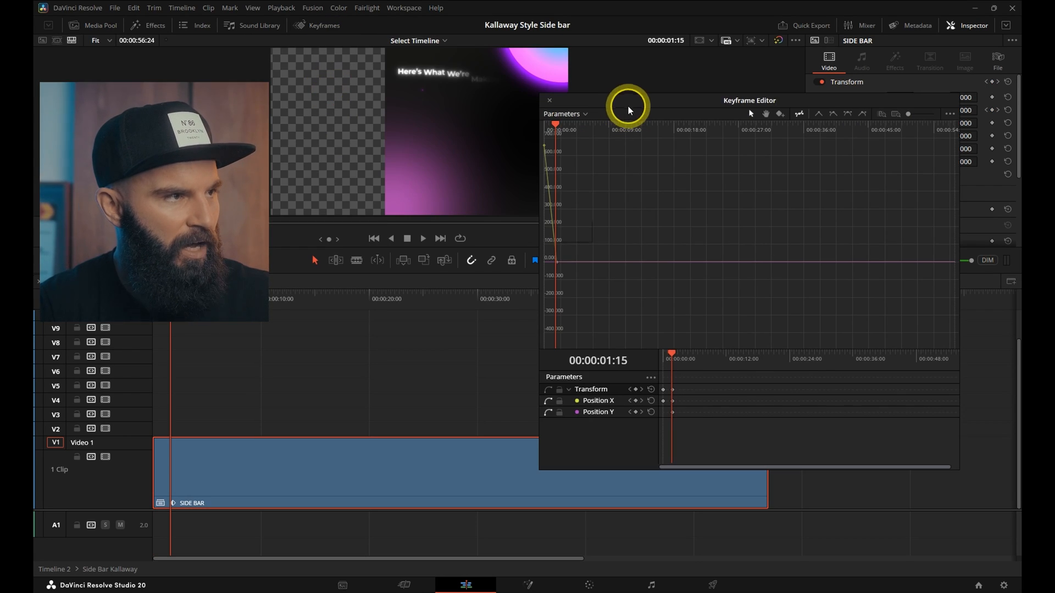